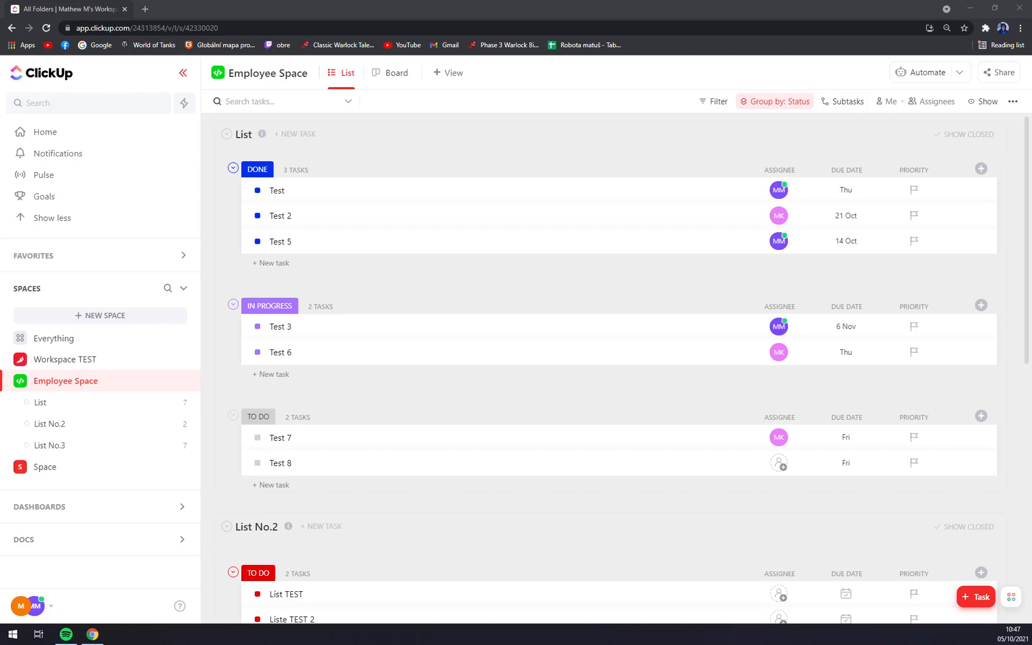
mouse_move(402, 420)
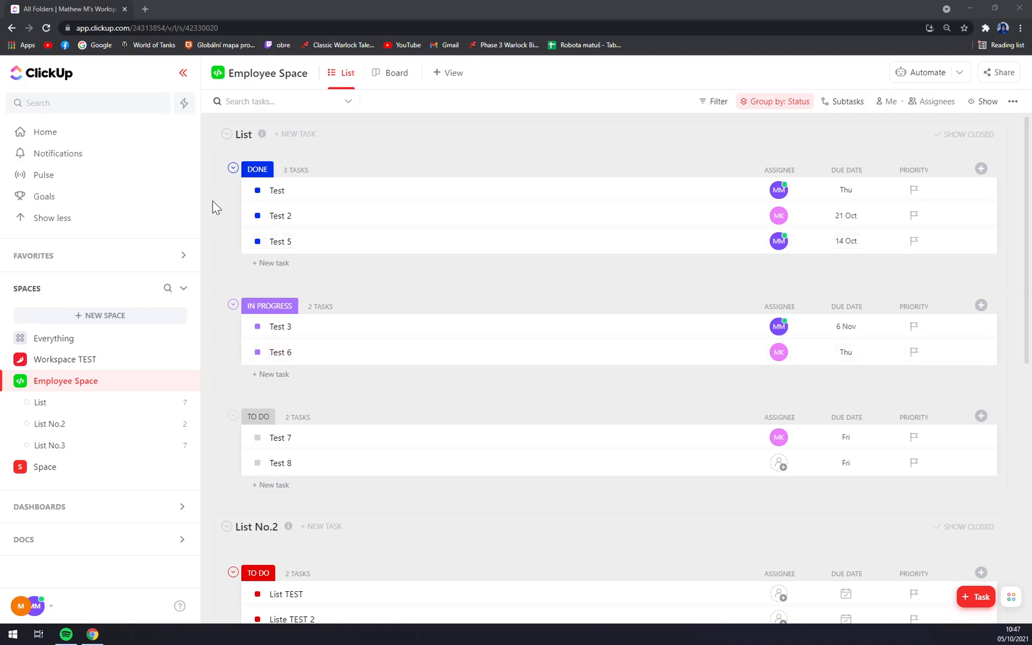
mouse_move(320, 163)
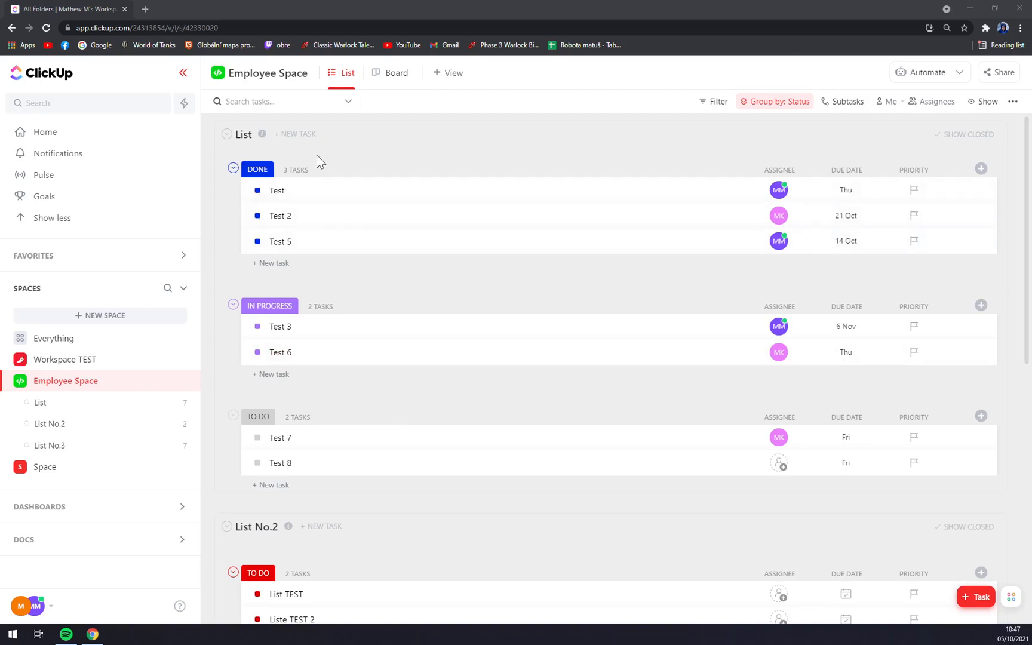
mouse_move(334, 152)
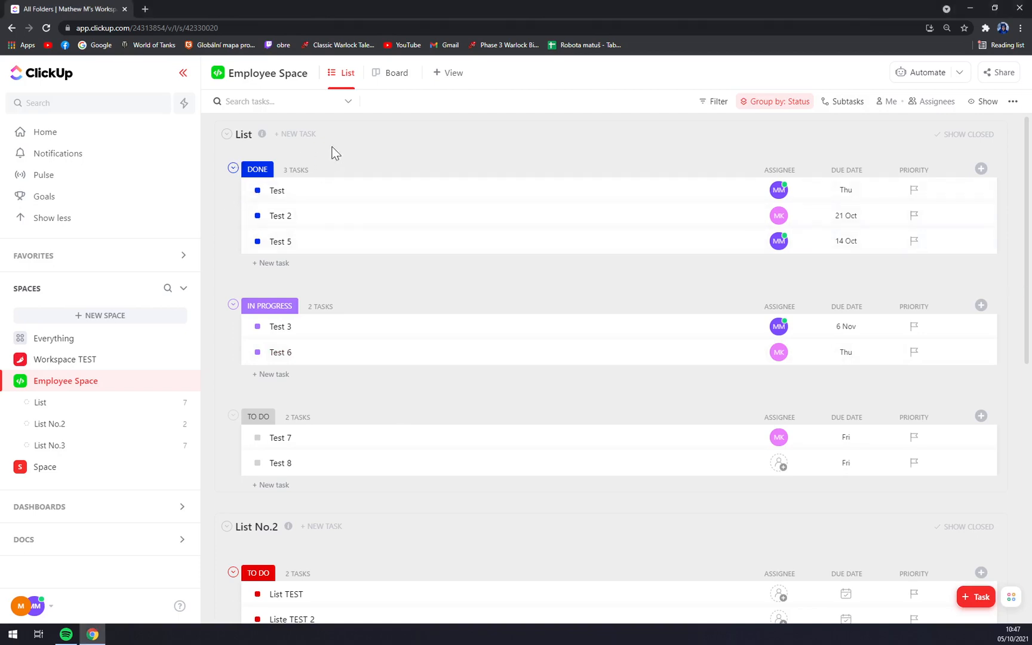
mouse_move(224, 476)
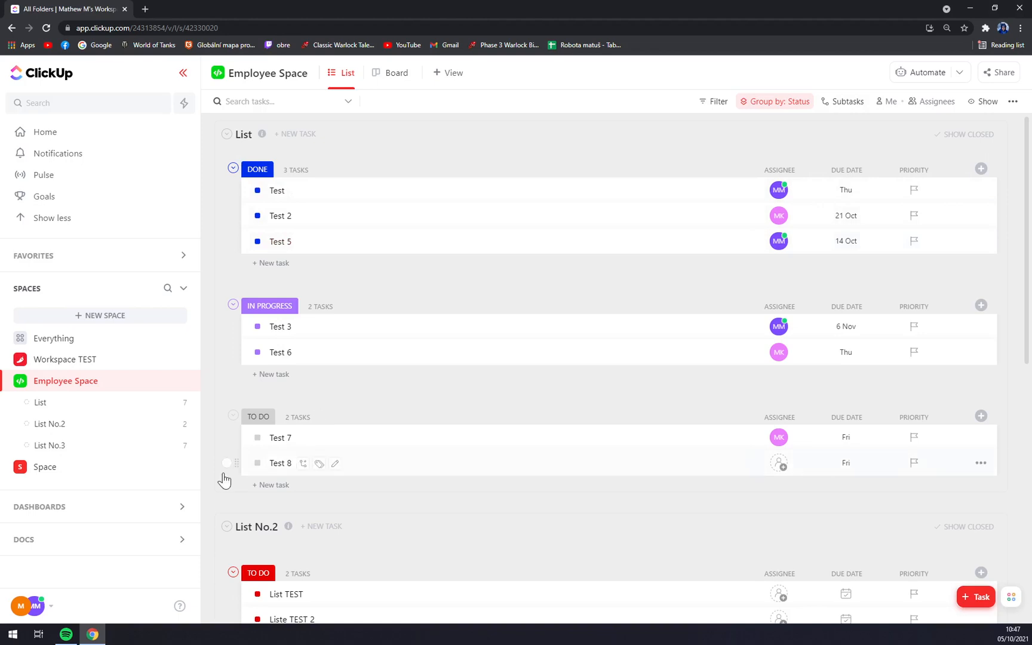
mouse_move(44, 618)
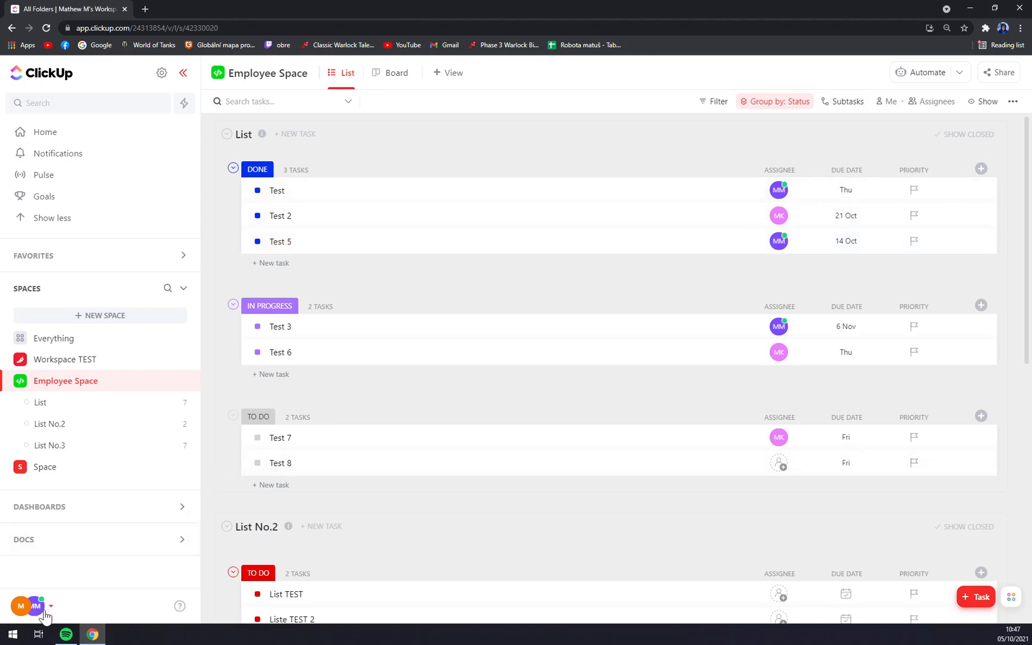
mouse_move(360, 416)
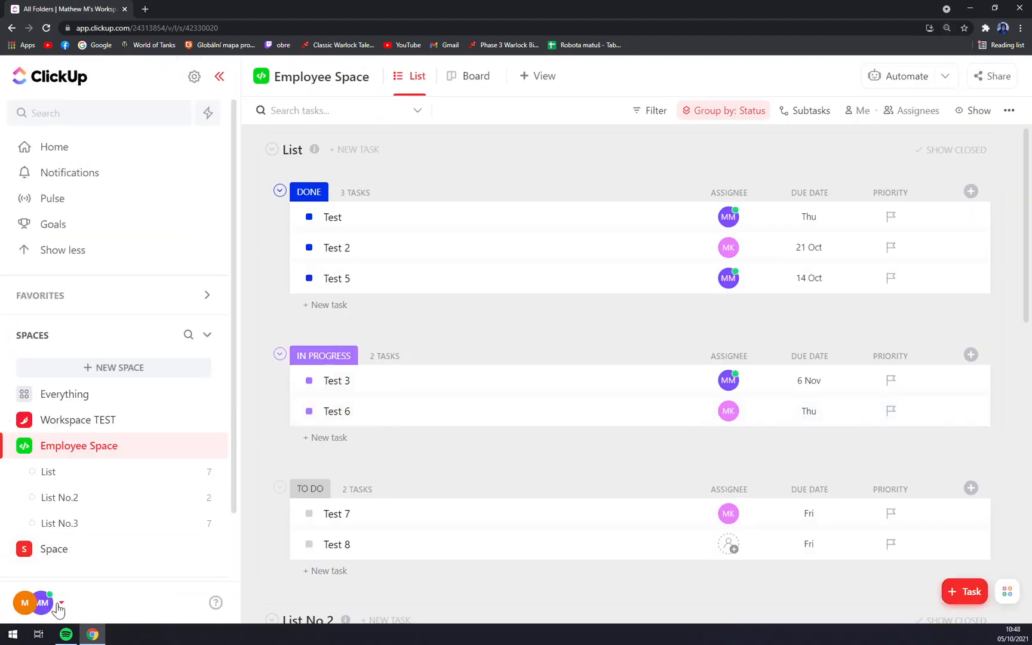
Open the workspace's Integrations settings and view the Discord integration
left_click(43, 604)
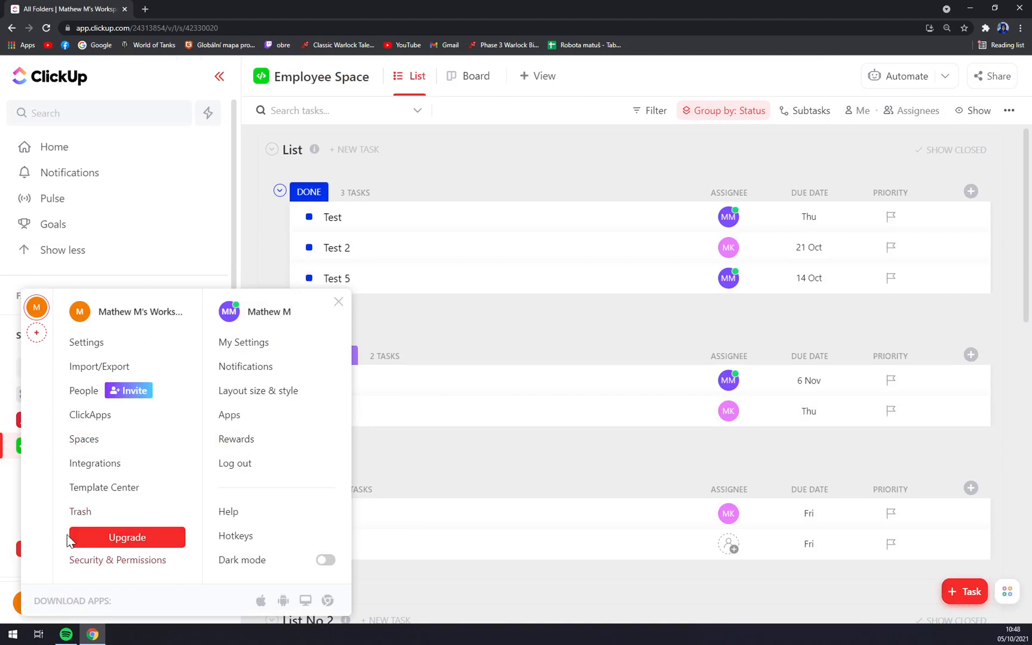
mouse_move(98, 432)
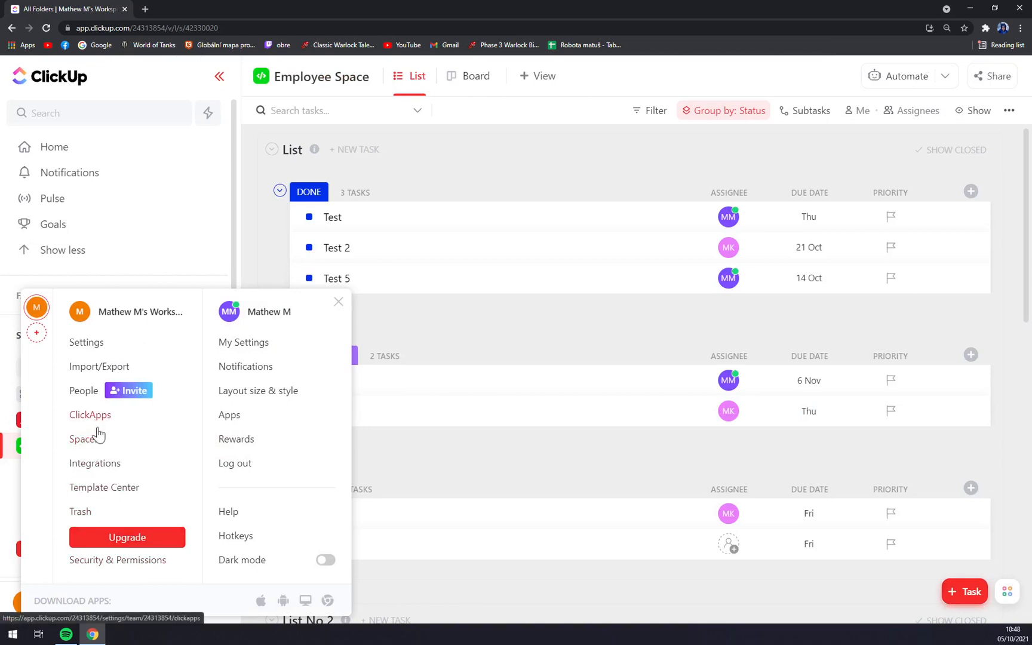
left_click(94, 462)
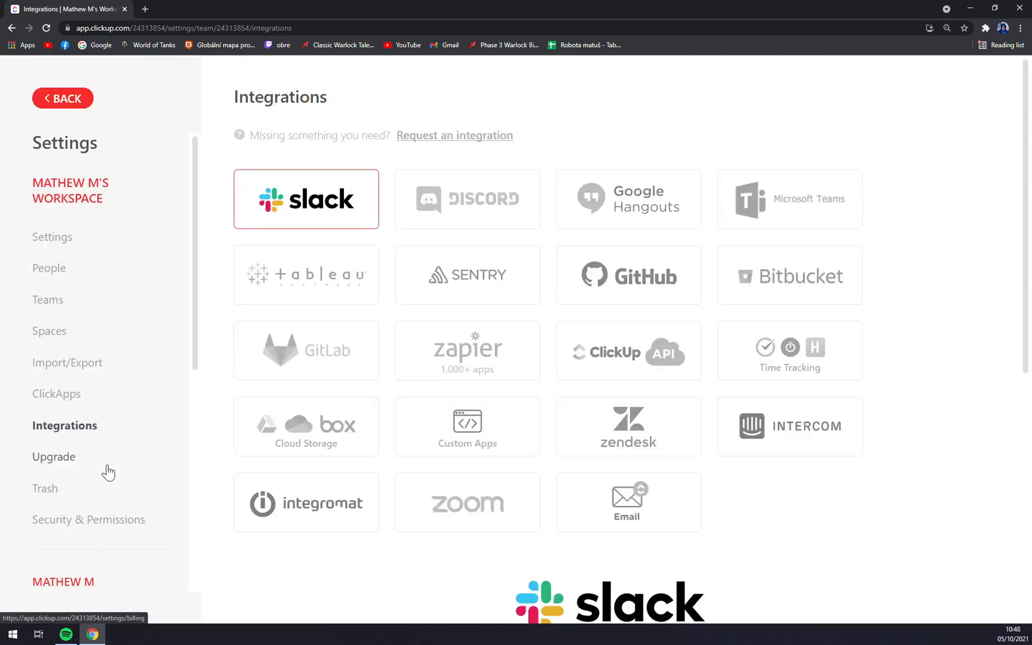
left_click(467, 198)
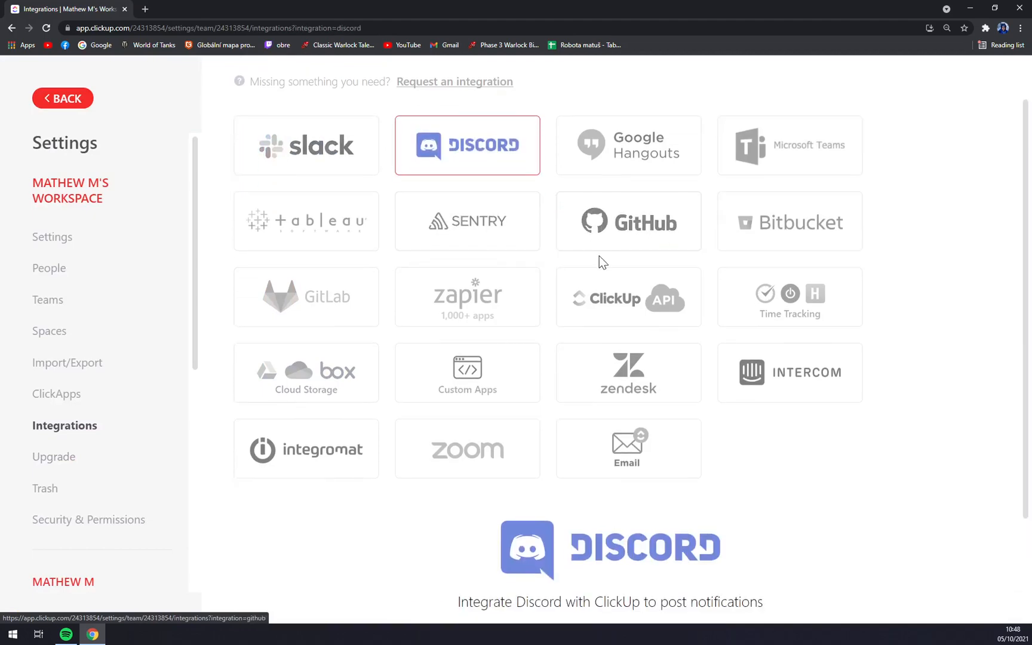
Review the Discord integration details and start Add to Discord
scroll("down", 3)
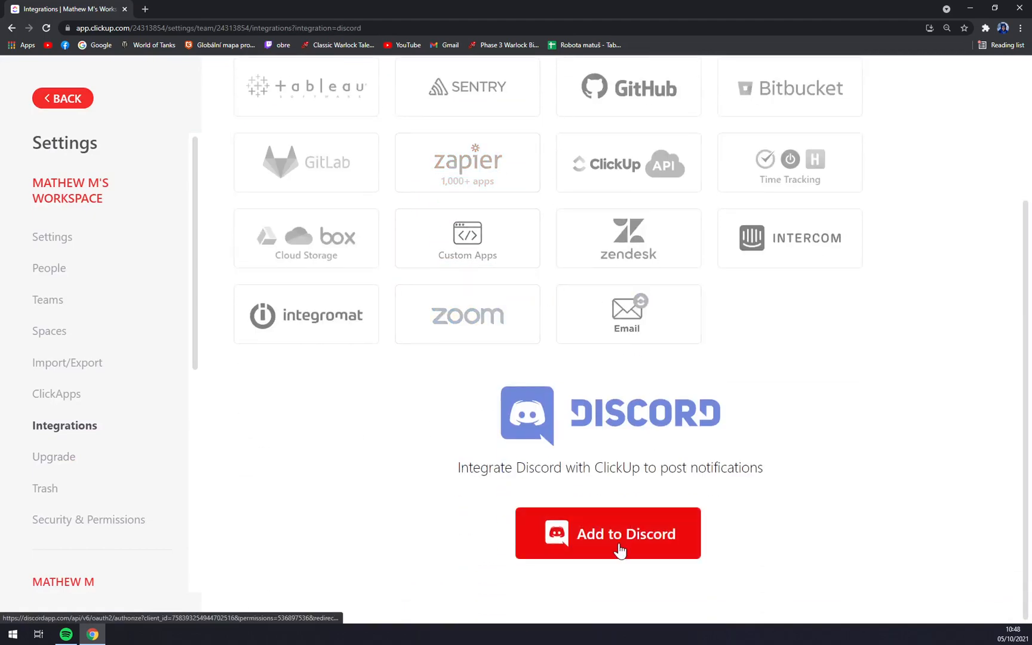
scroll("up", 3)
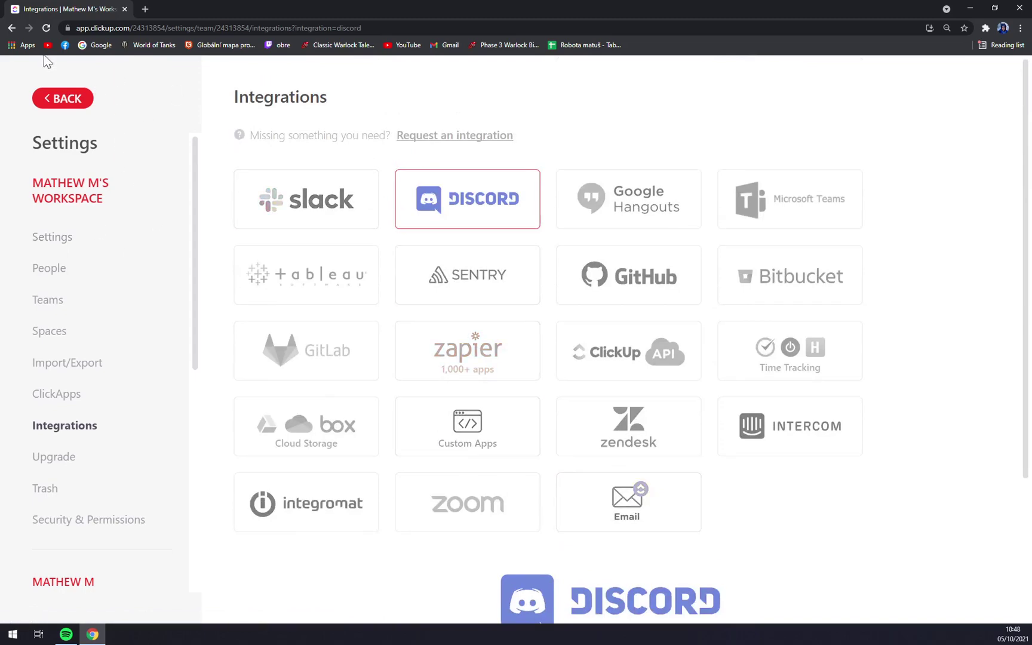
scroll("down", 3)
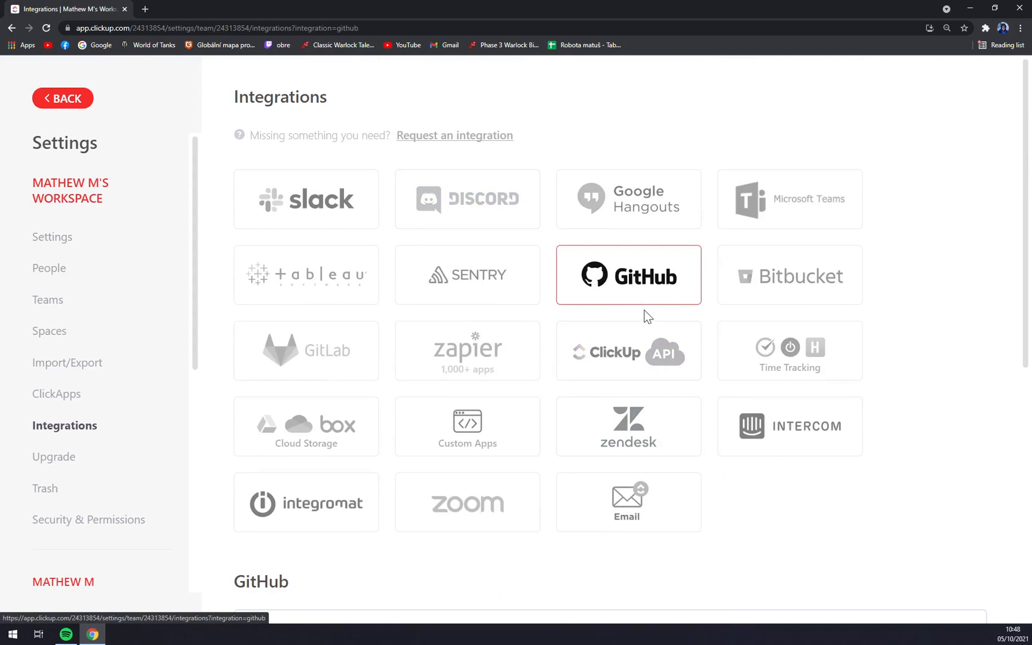
left_click(789, 275)
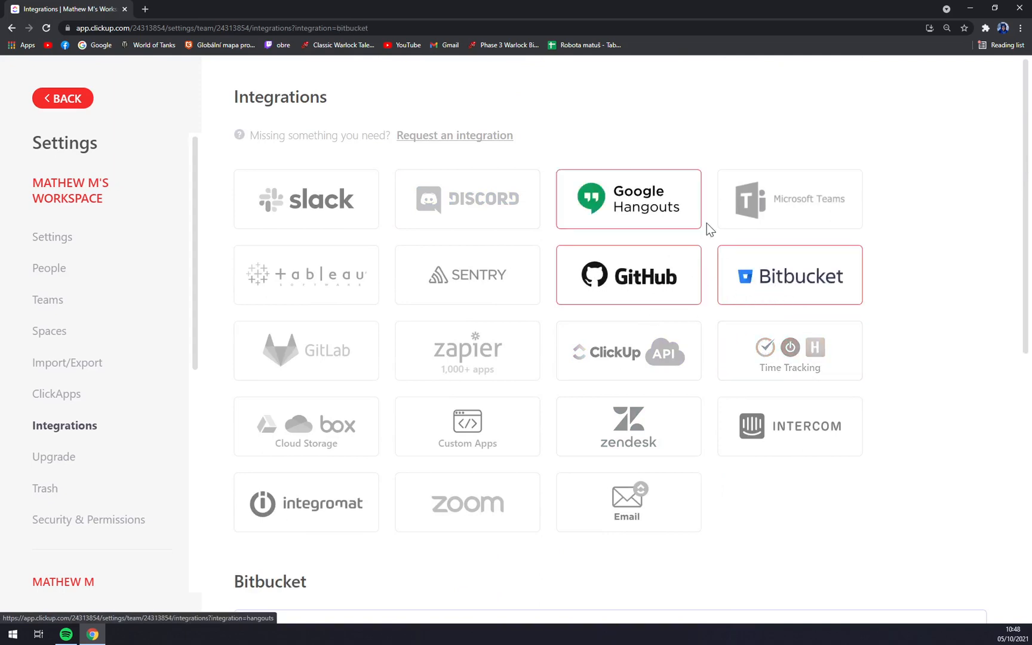
left_click(468, 198)
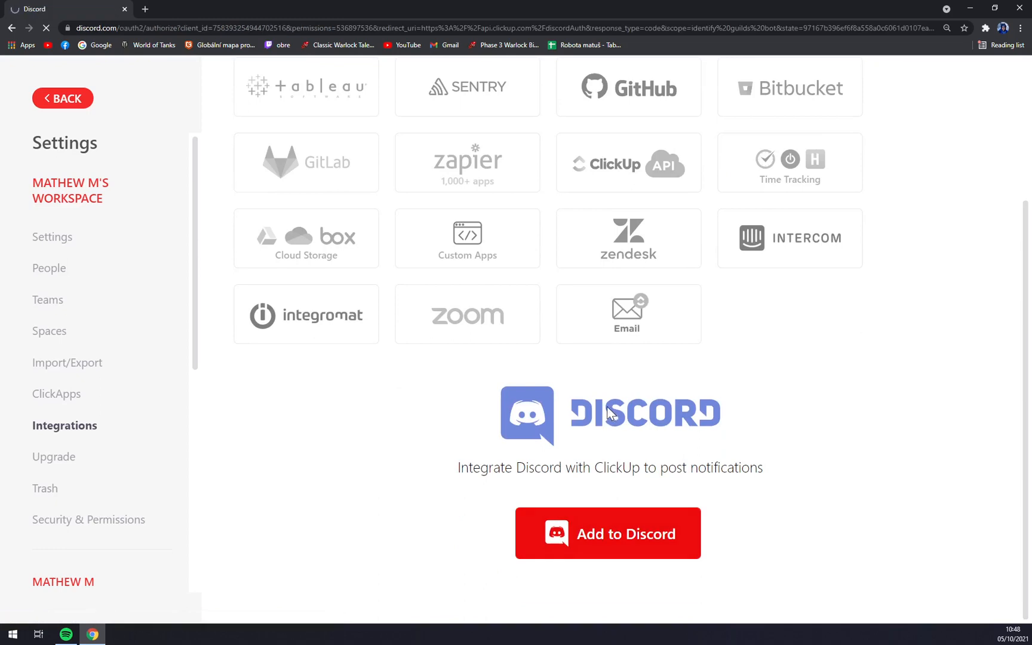
Choose THE BOYS as the server to add the ClickUp bot to
left_click(607, 532)
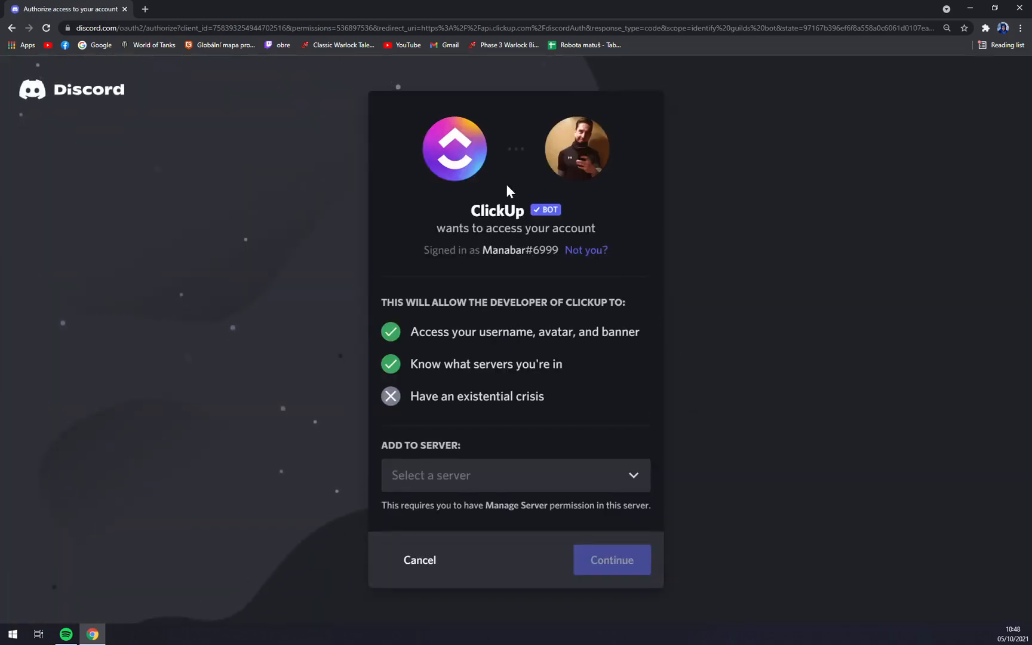
mouse_move(499, 422)
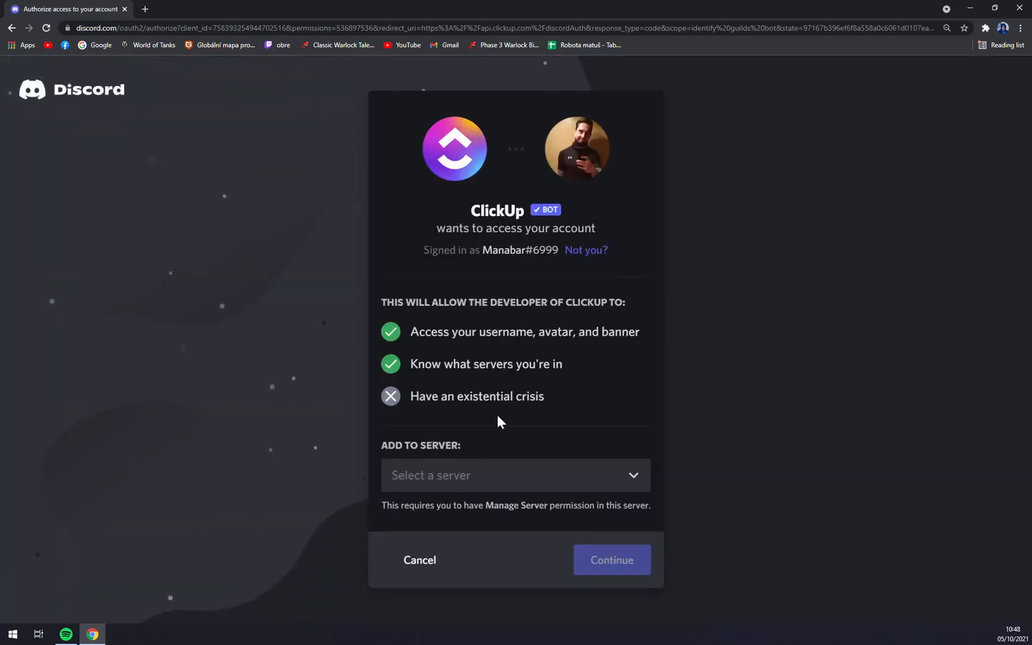
left_click(515, 476)
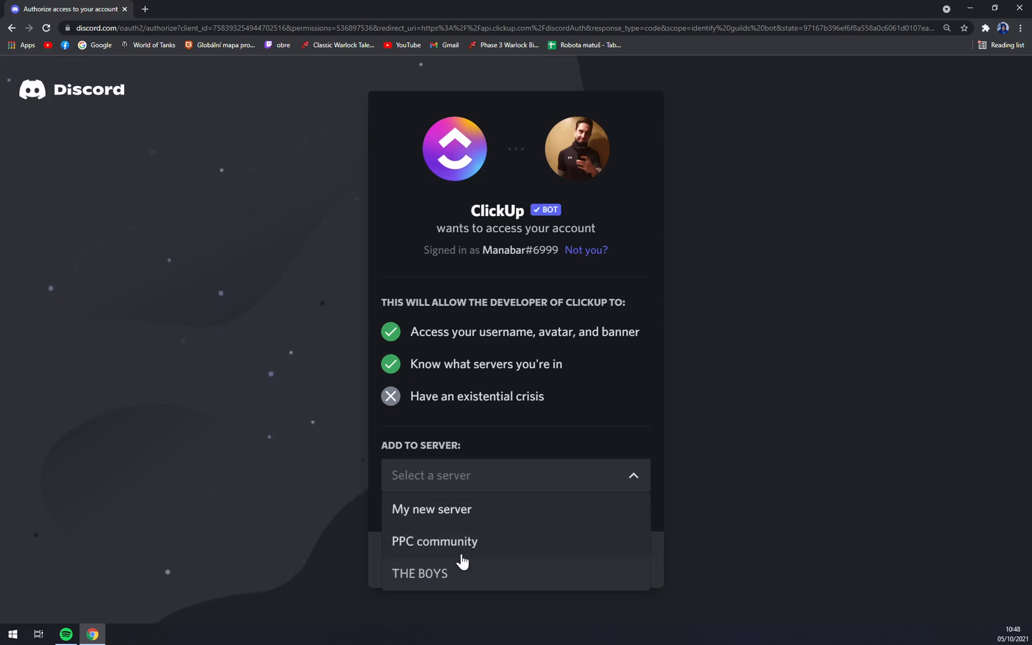
left_click(420, 573)
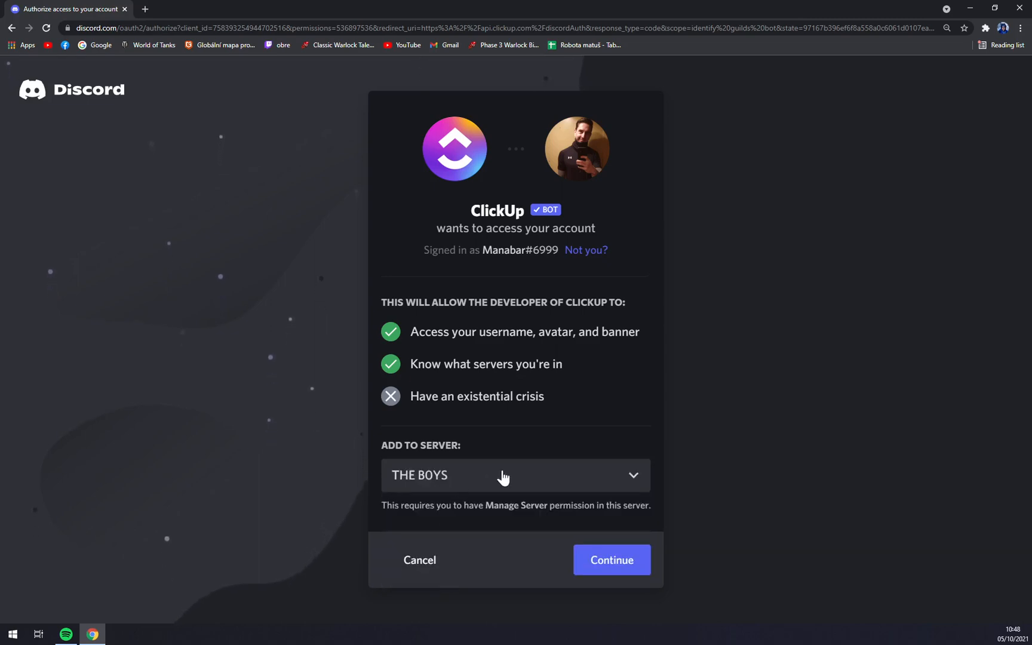
mouse_move(610, 560)
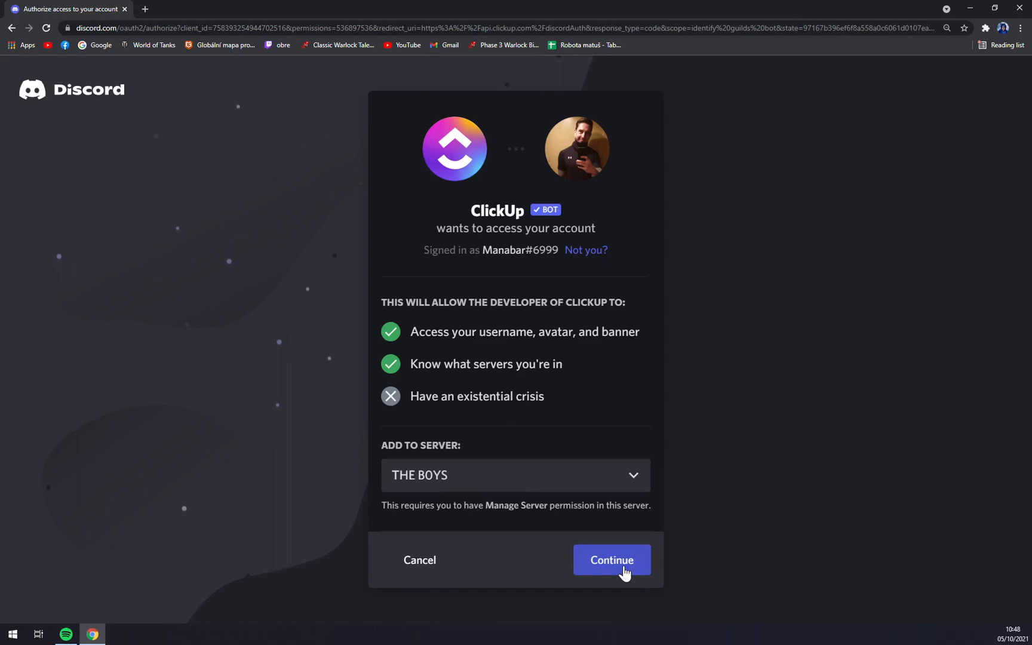
mouse_move(622, 570)
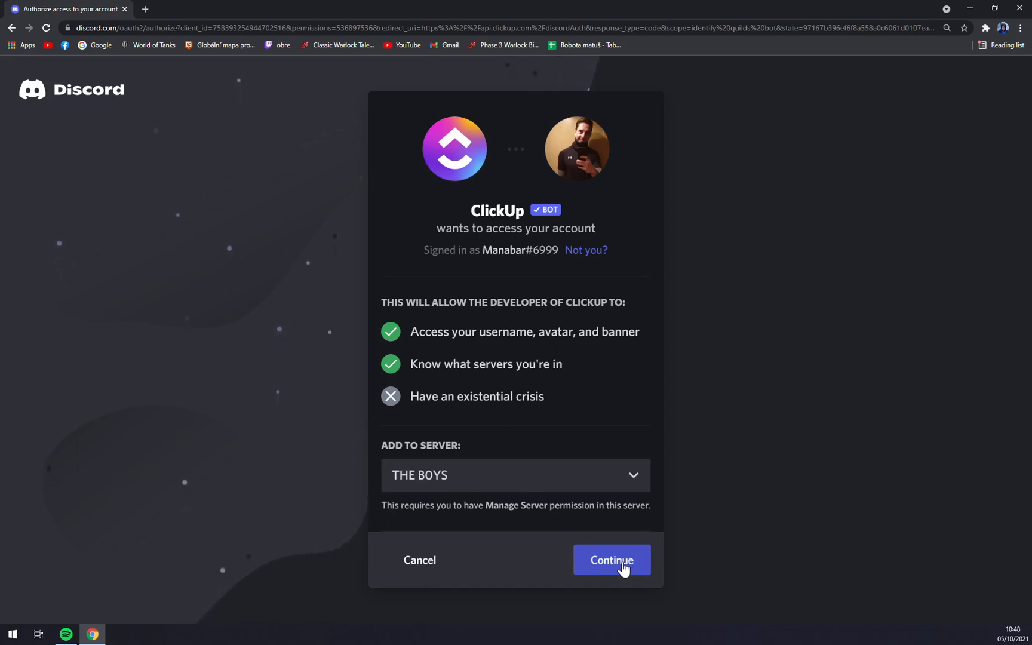
Grant Manage Webhooks along with the other permissions and authorize the ClickUp bot on THE BOYS
left_click(610, 559)
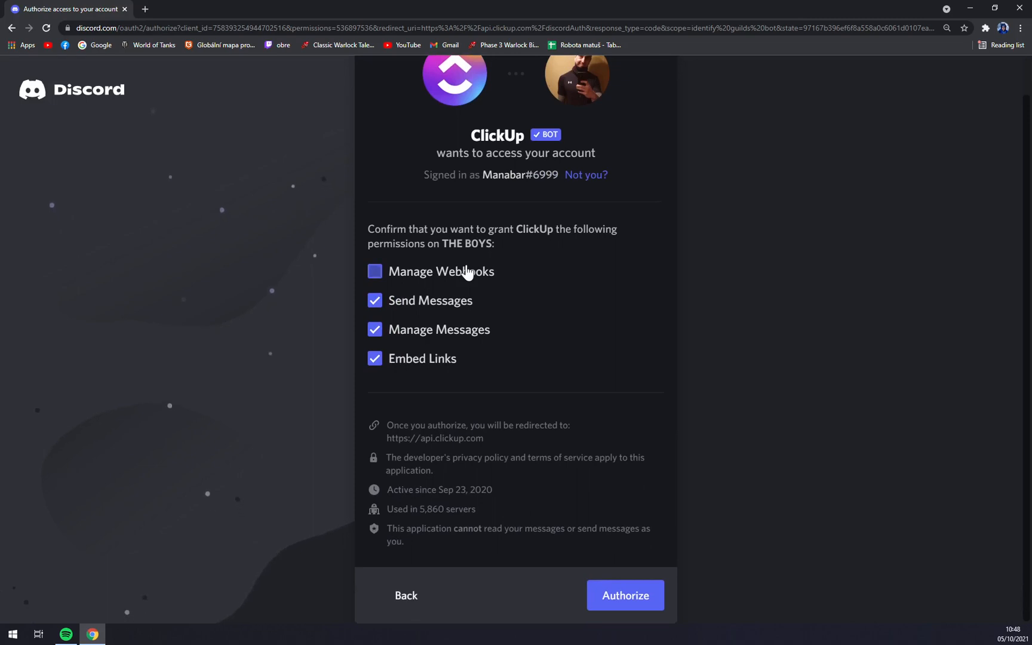
left_click(375, 301)
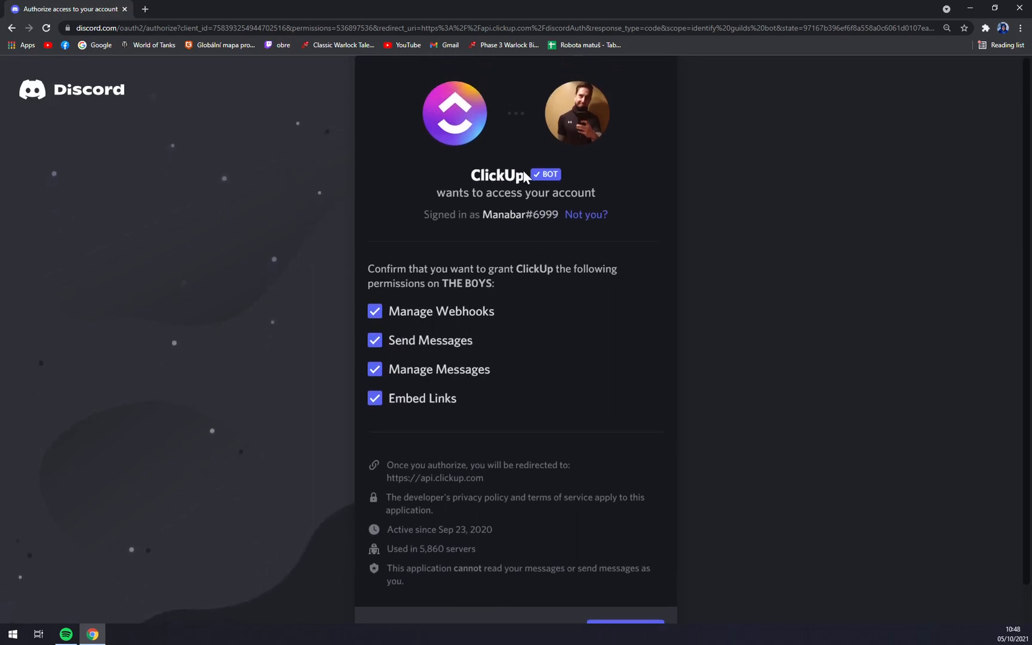
scroll("down", 3)
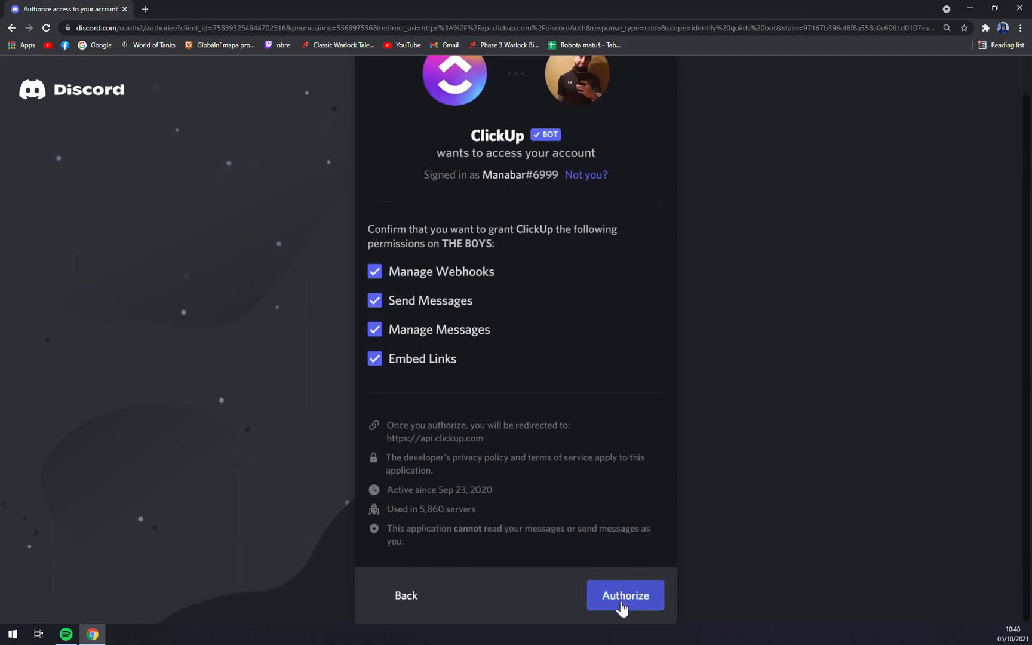
left_click(623, 595)
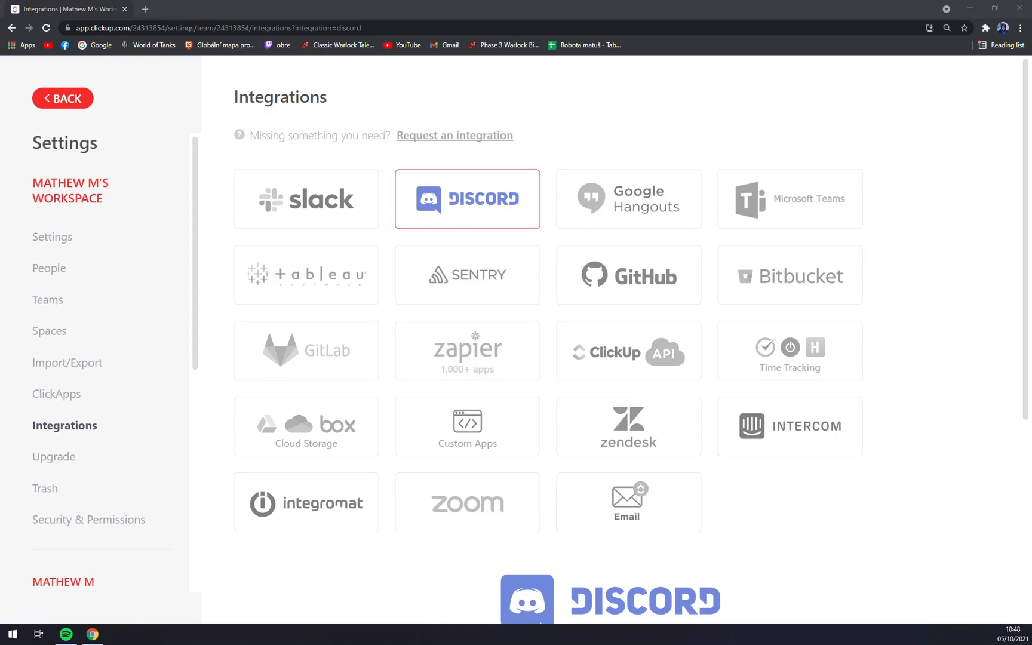
Ban the ClickUp bot from THE BOYS, deleting its previous 24 hours of messages, and return to ClickUp
left_click(118, 634)
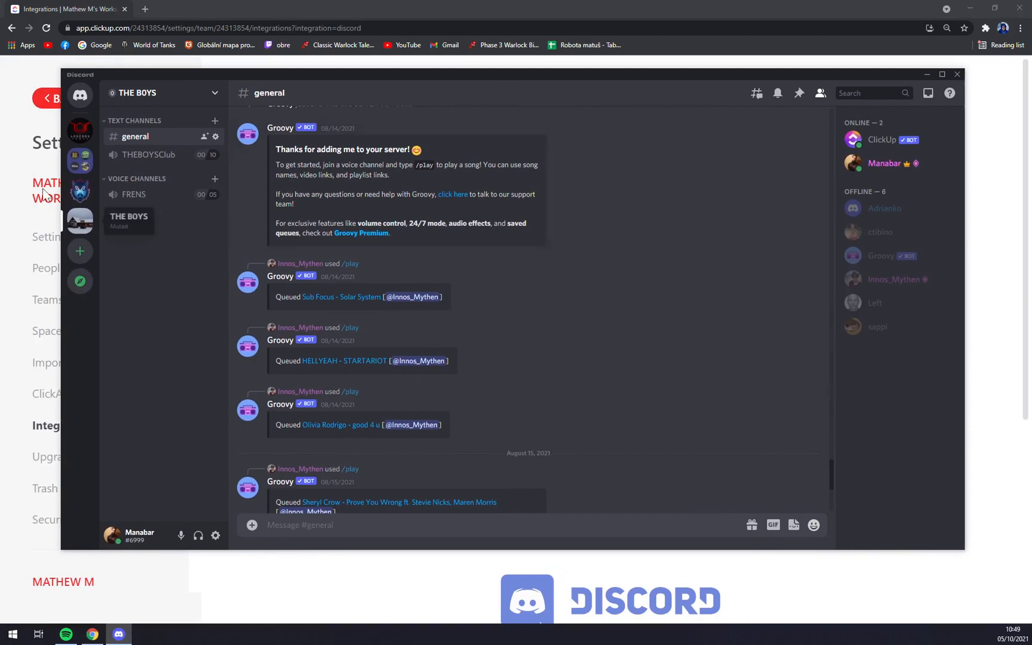
mouse_move(640, 216)
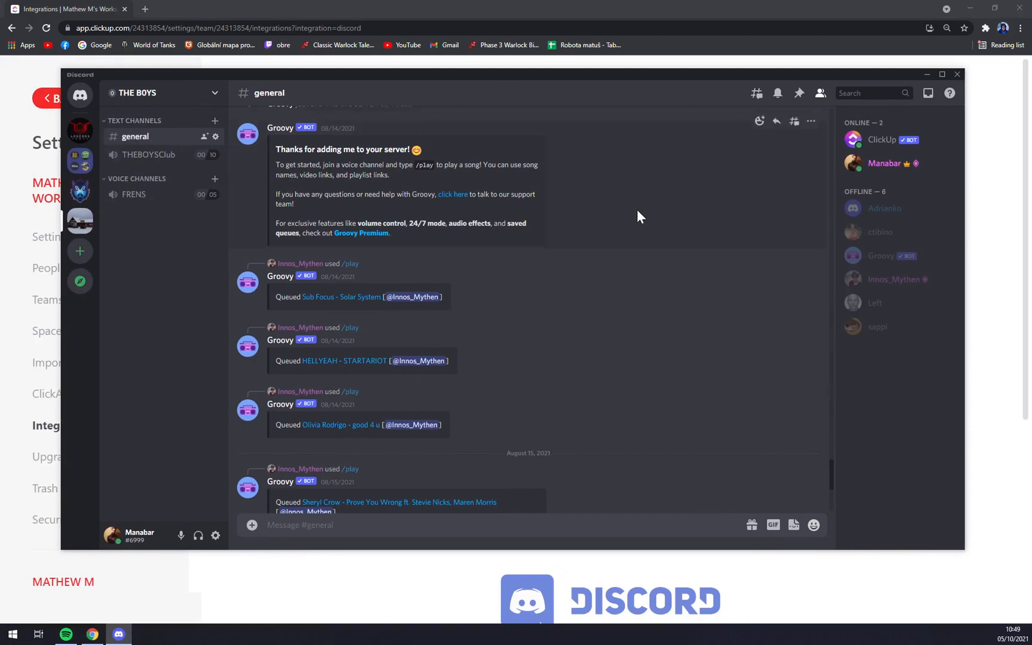
mouse_move(880, 143)
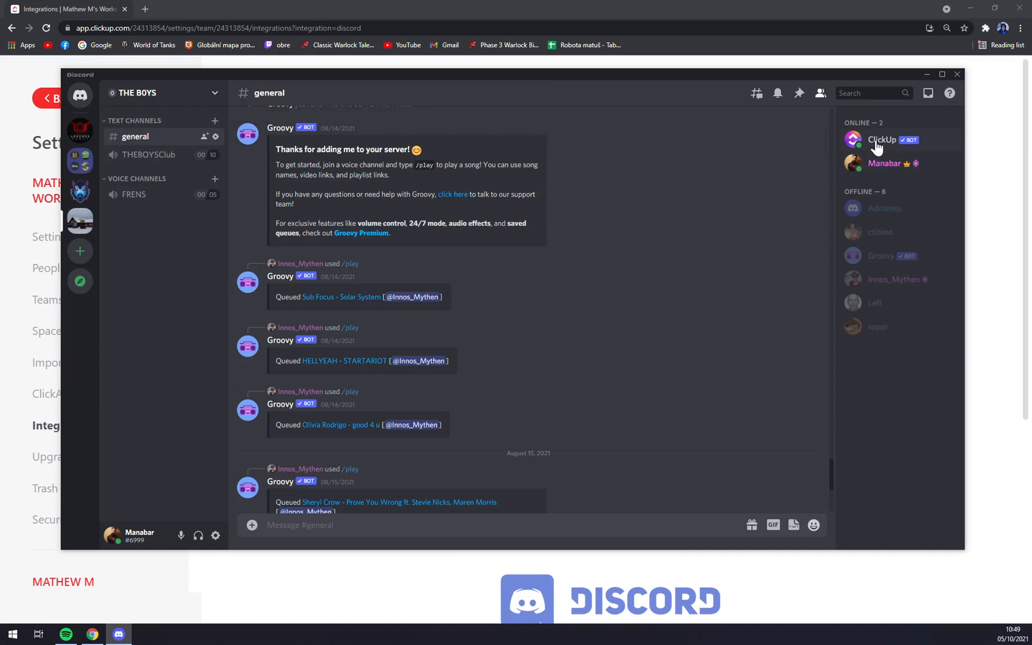
left_click(883, 140)
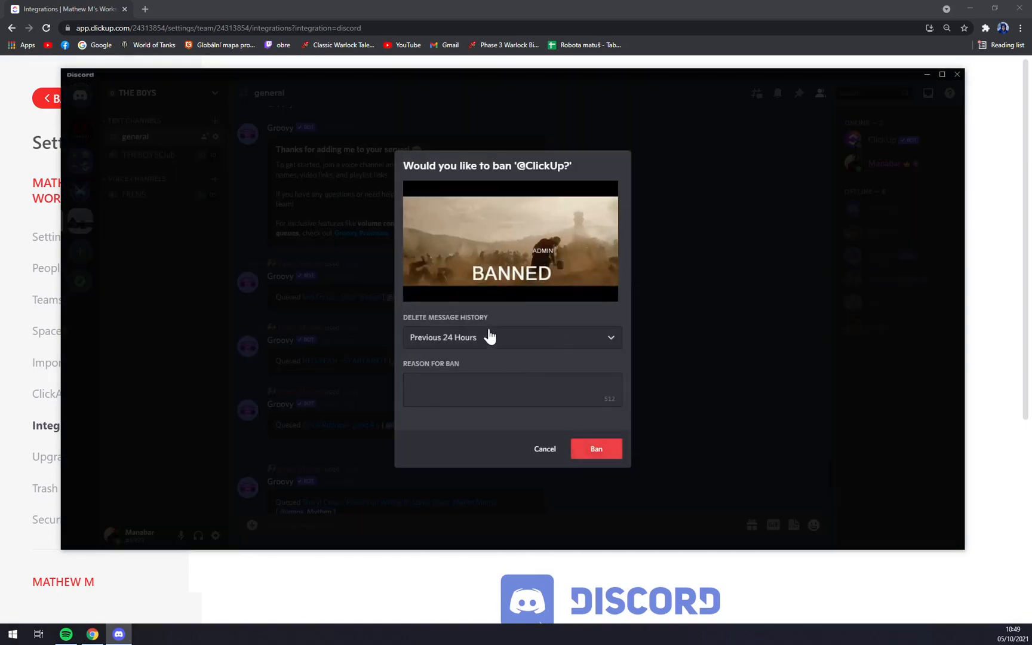
left_click(510, 337)
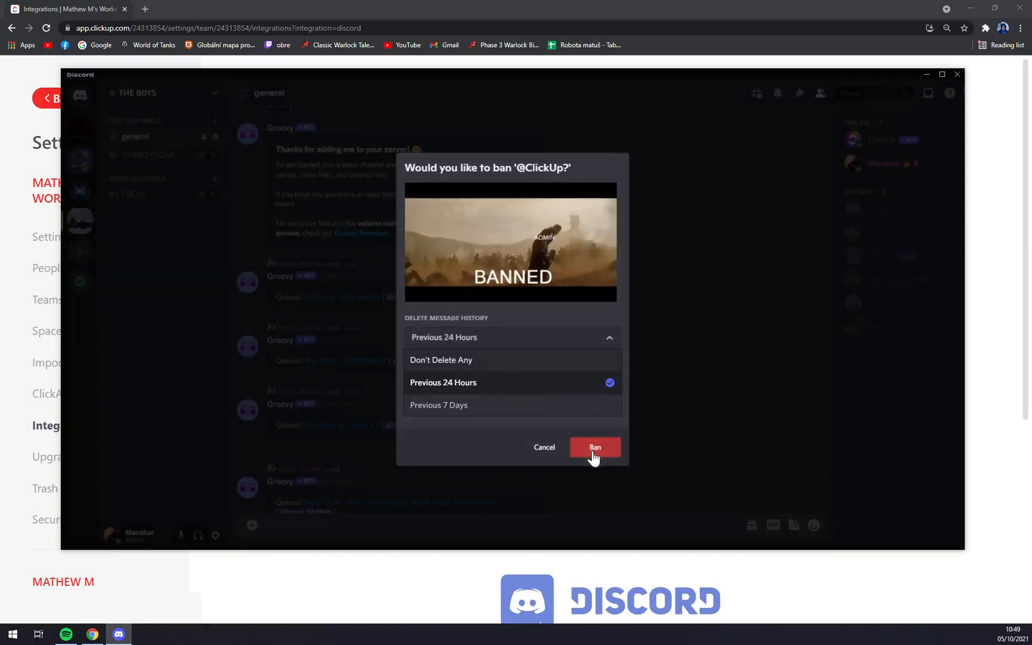
left_click(592, 446)
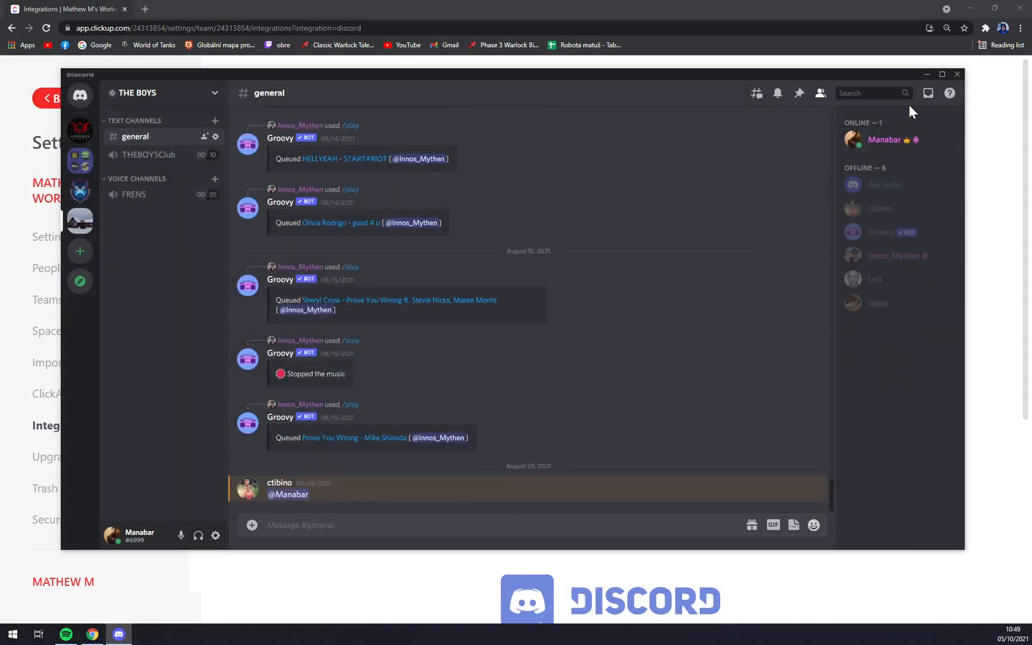
left_click(957, 74)
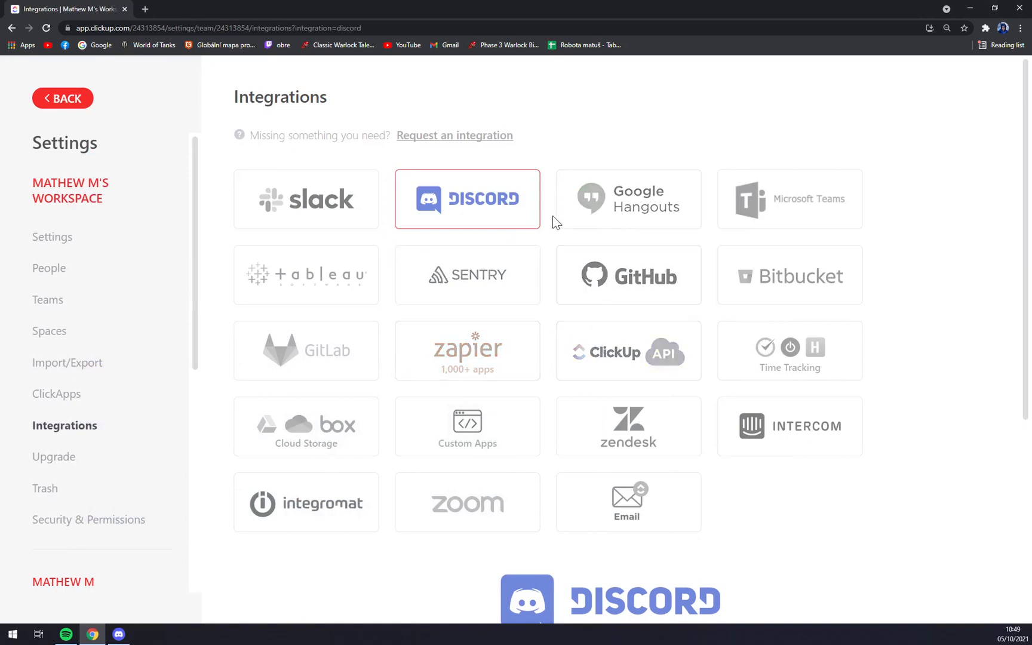
mouse_move(358, 362)
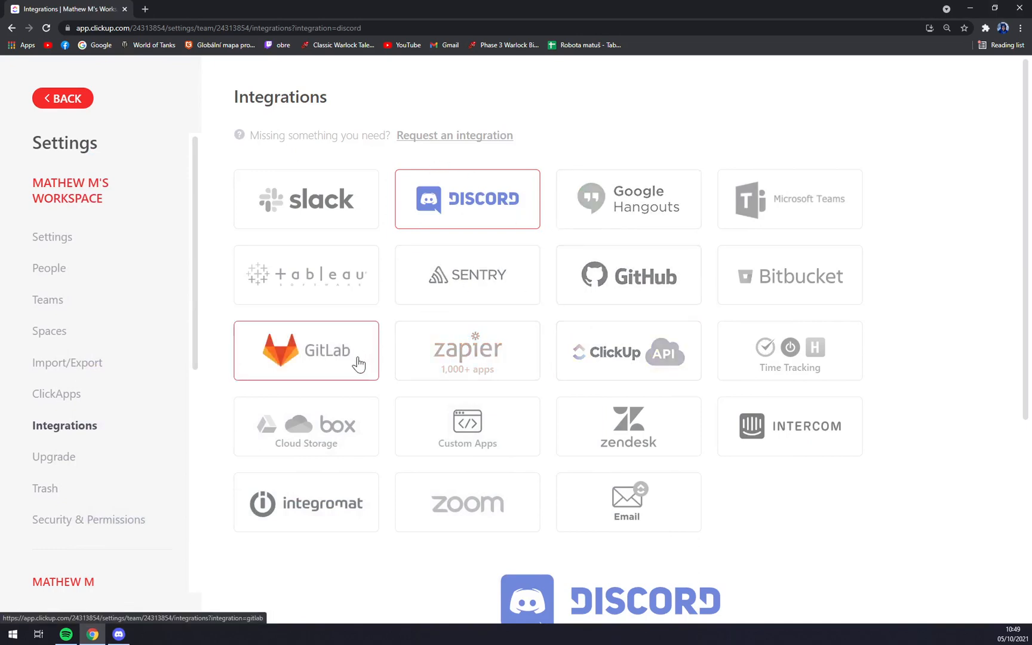
mouse_move(343, 236)
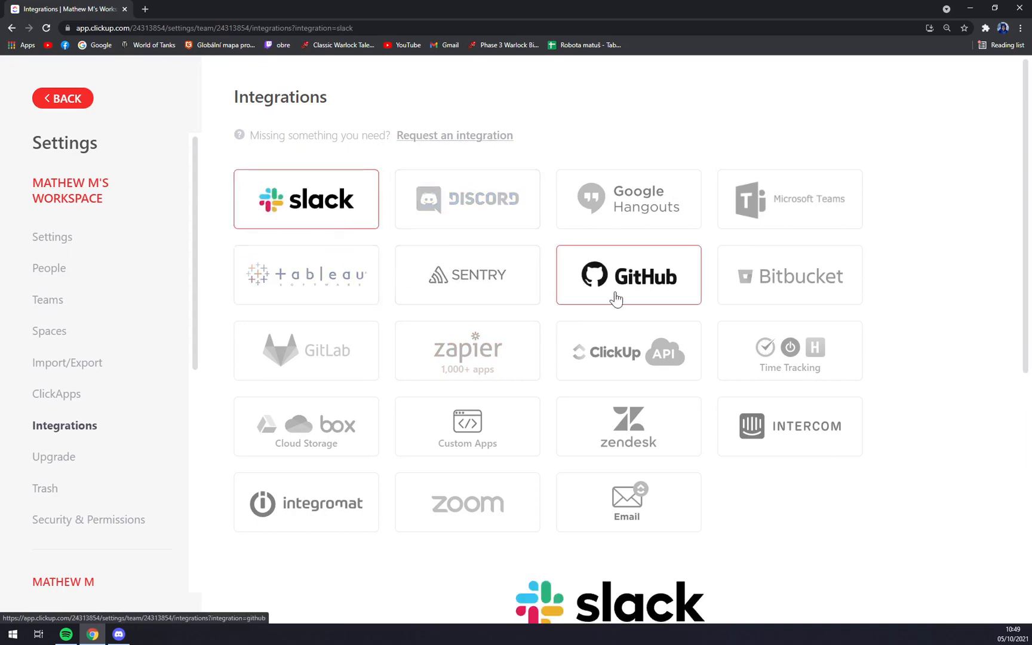
Return from integration settings to List No.3
left_click(627, 275)
type("aut")
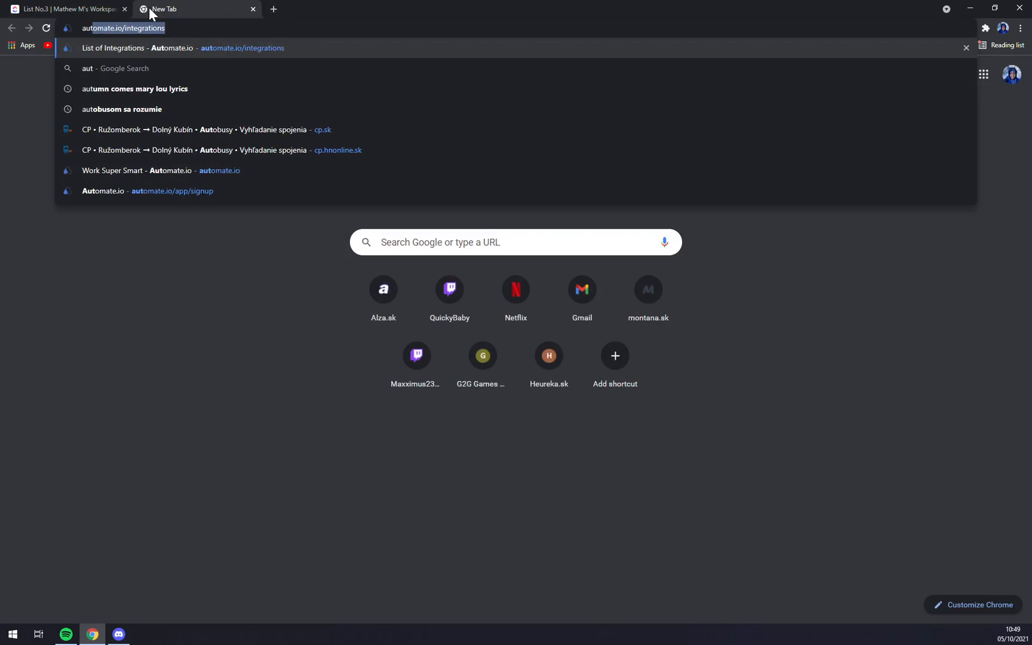
Search Automate.io's integrations for 'click' and open the ClickUp integrations page
left_click(178, 47)
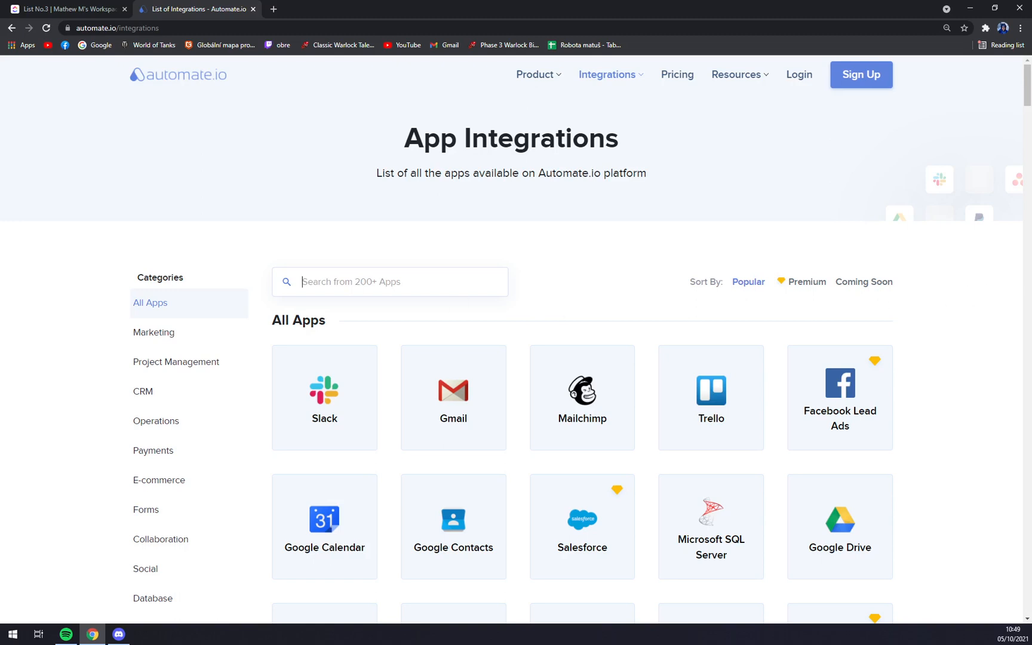
type("click")
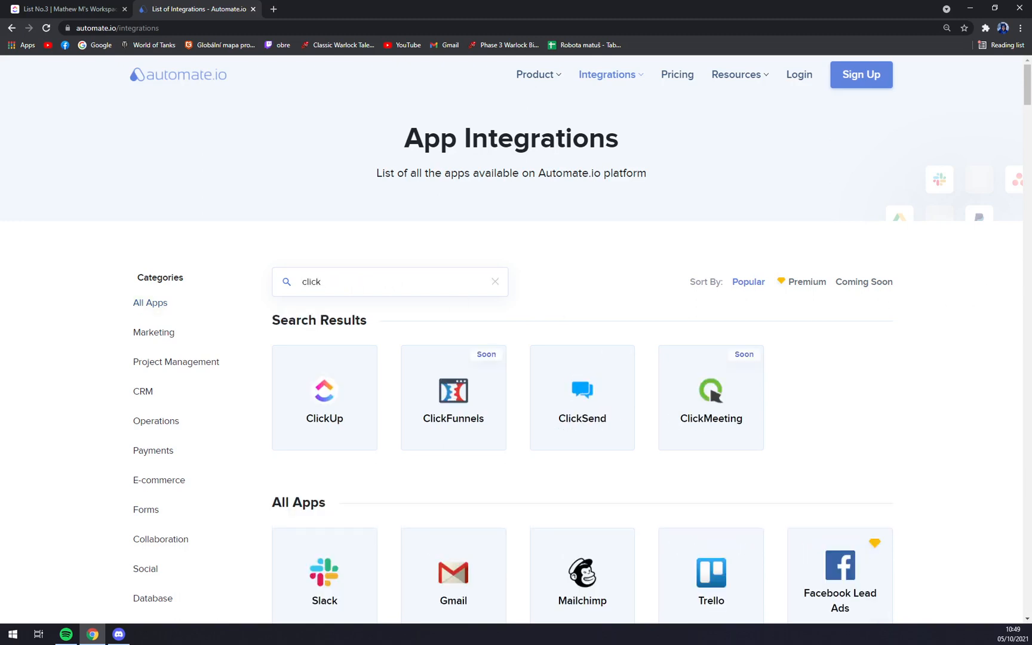
left_click(324, 398)
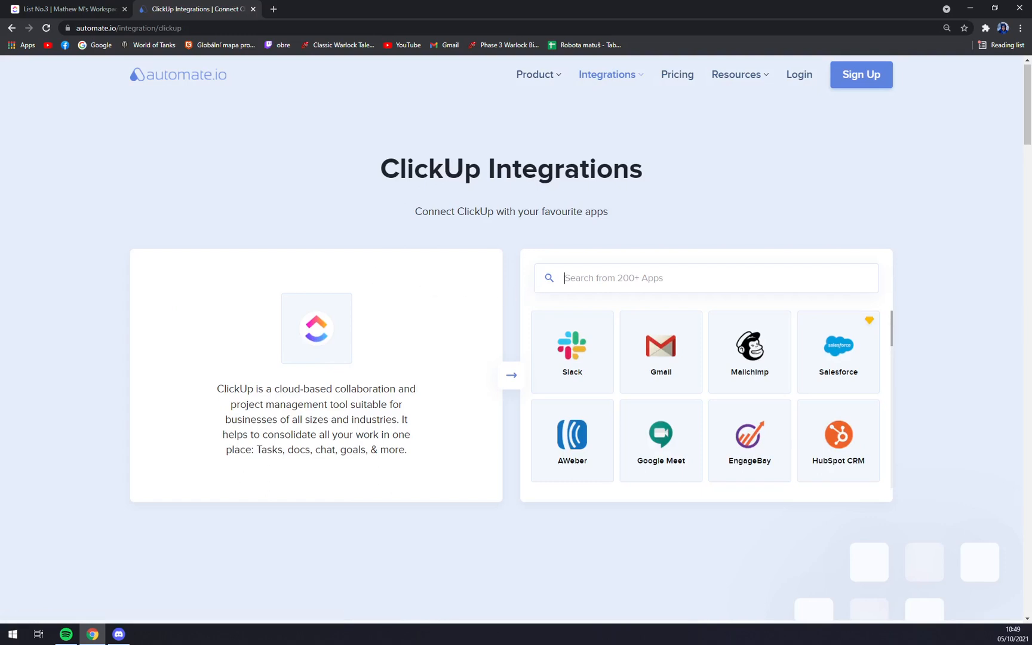
mouse_move(750, 358)
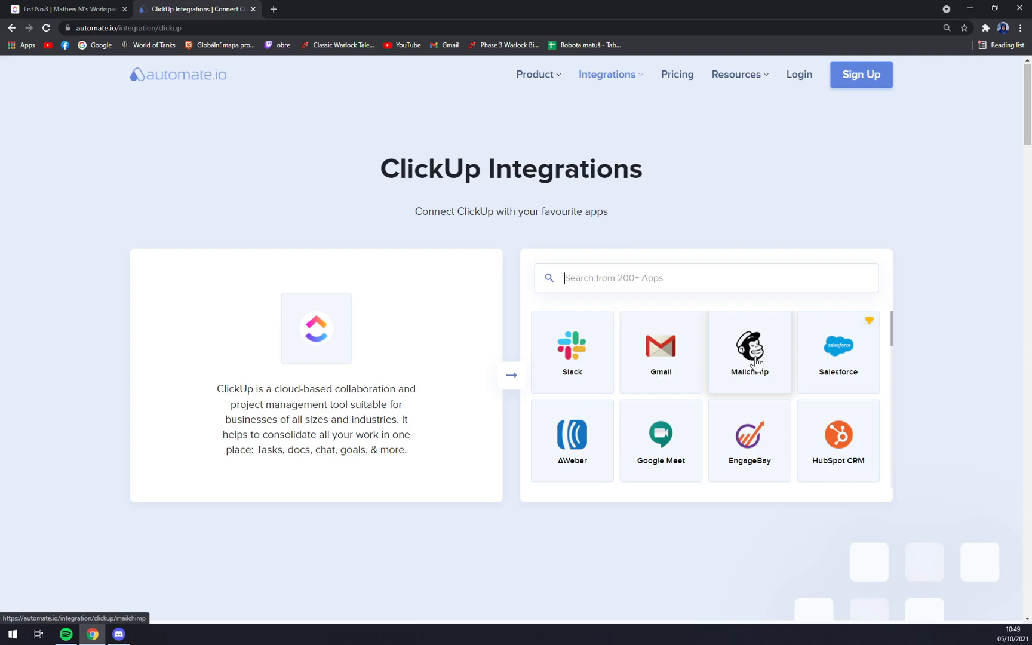
Open the ClickUp and Mailchimp integration and look through its popular integrations
left_click(749, 351)
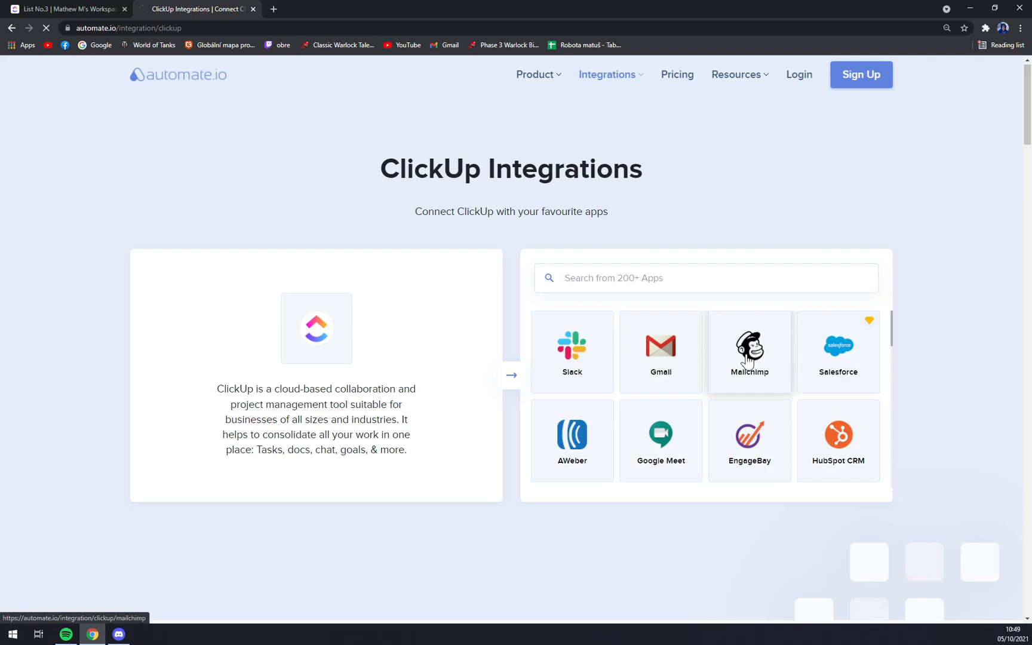
left_click(749, 351)
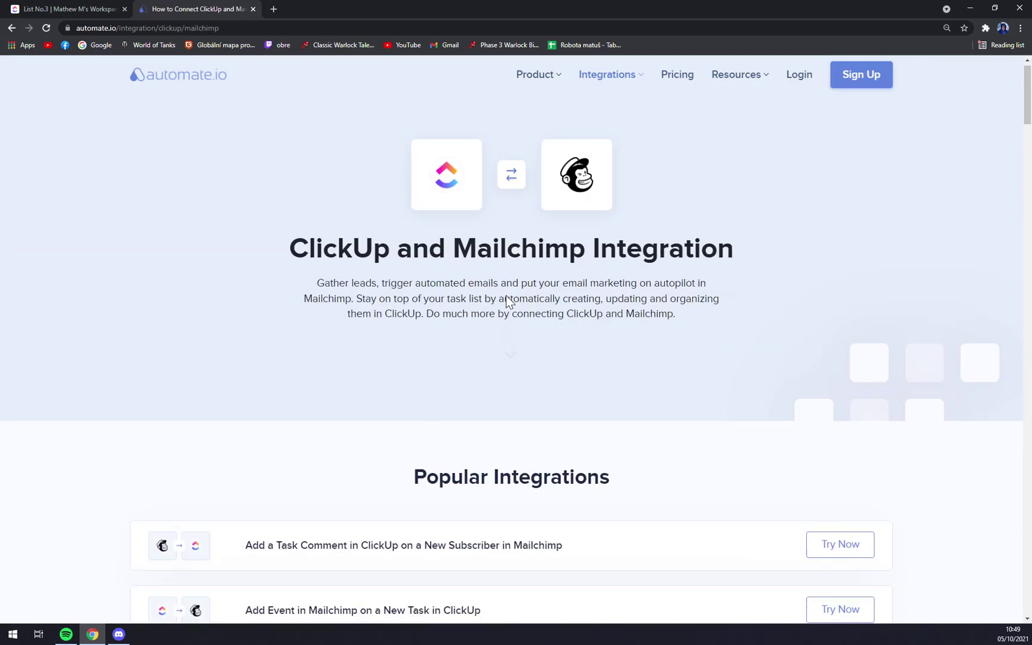
scroll("down", 3)
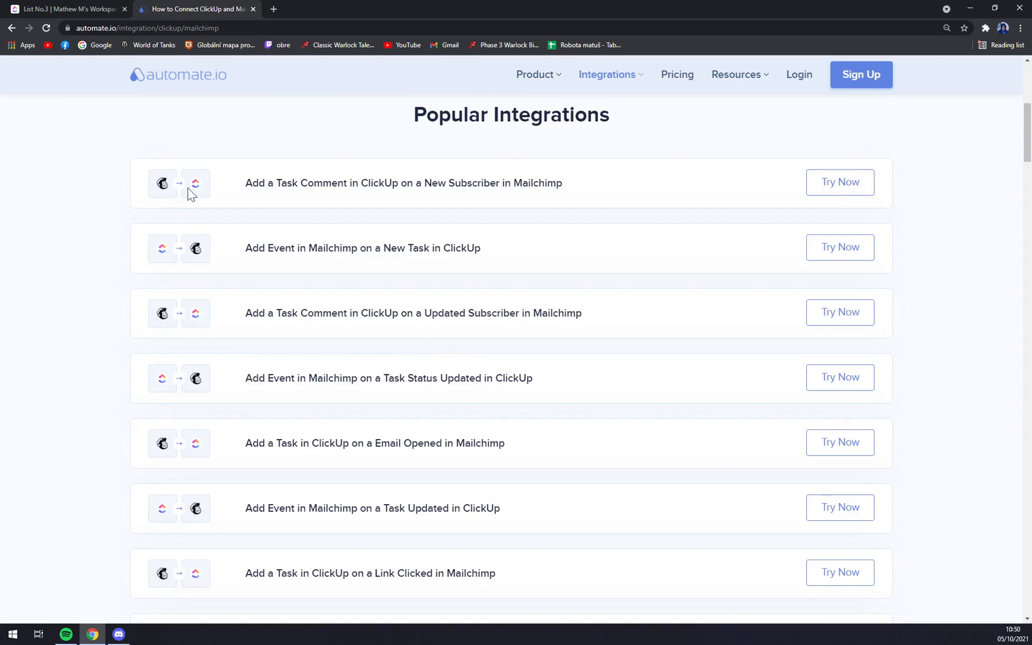
mouse_move(496, 212)
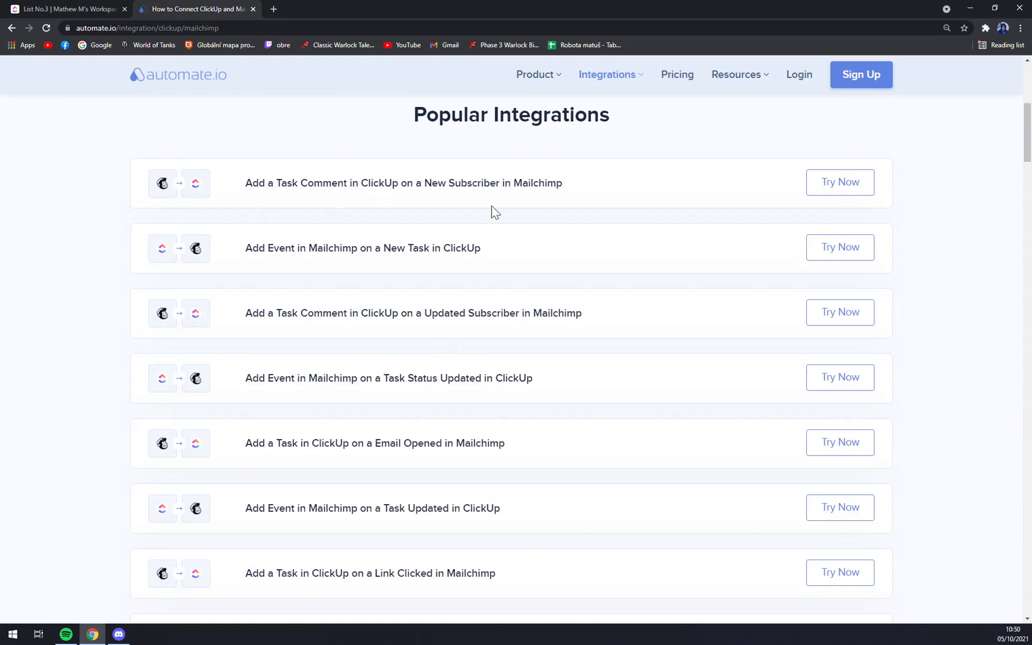
scroll("up", 3)
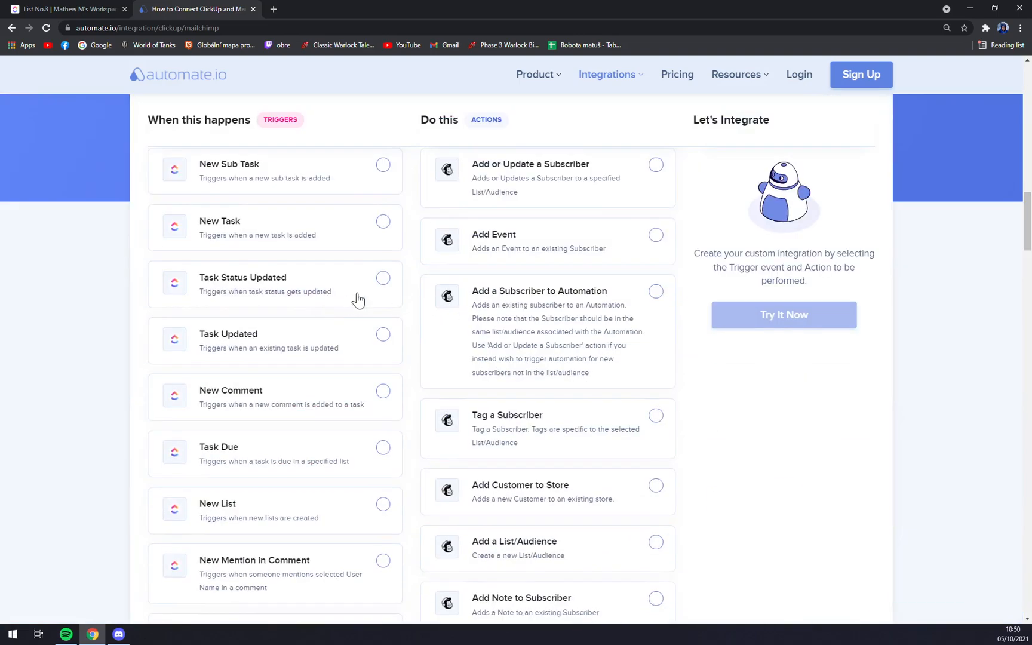
Pick New Sub Task as the ClickUp trigger paired with Mailchimp's Add or Update a Subscriber action
scroll("up", 3)
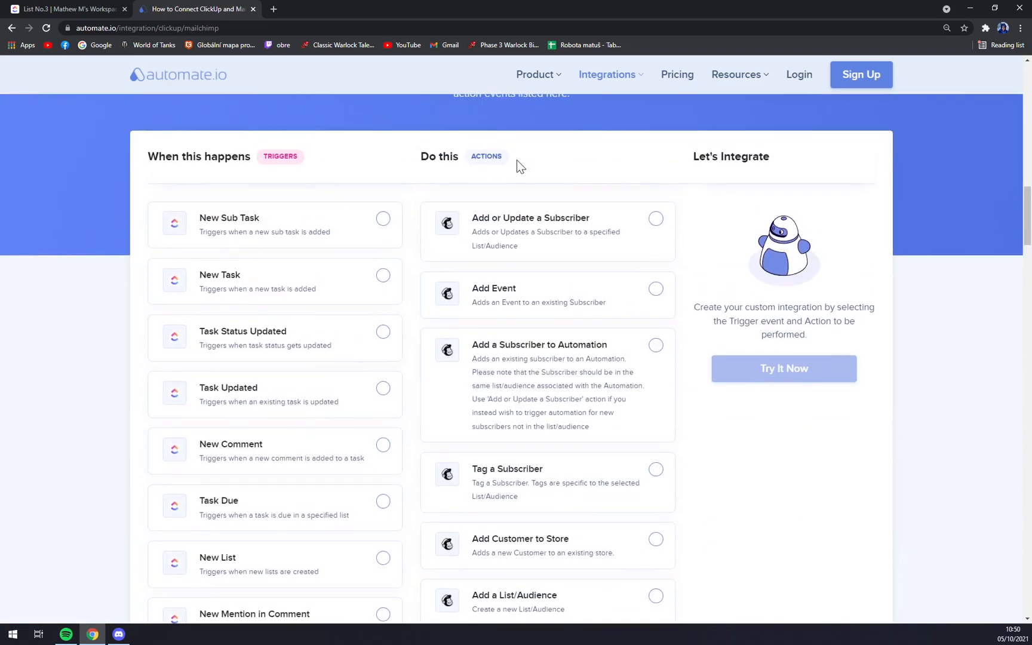
mouse_move(163, 143)
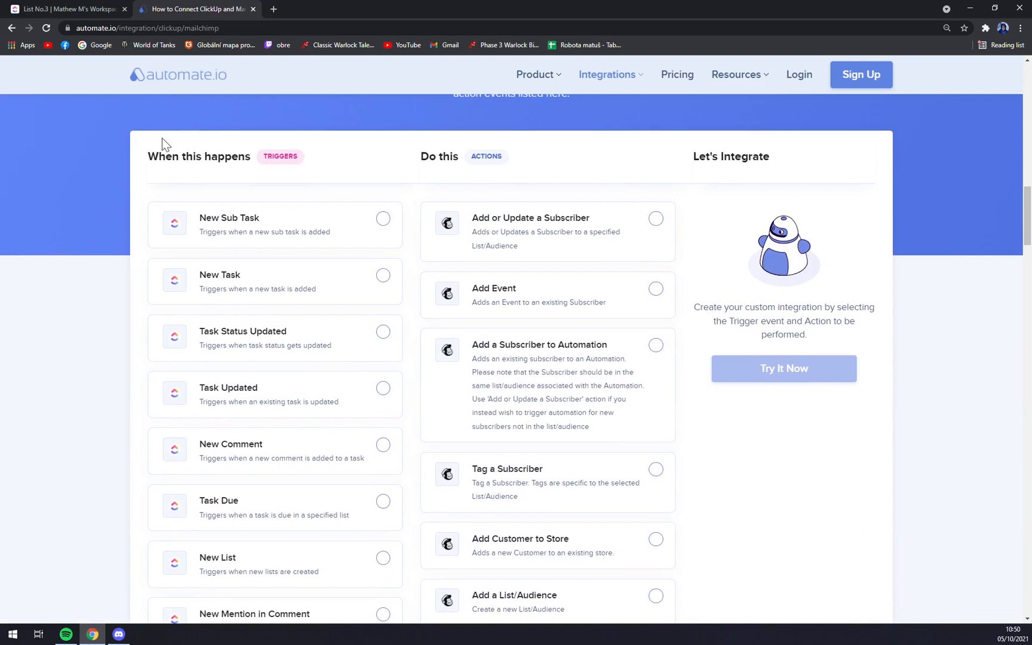
left_click(383, 218)
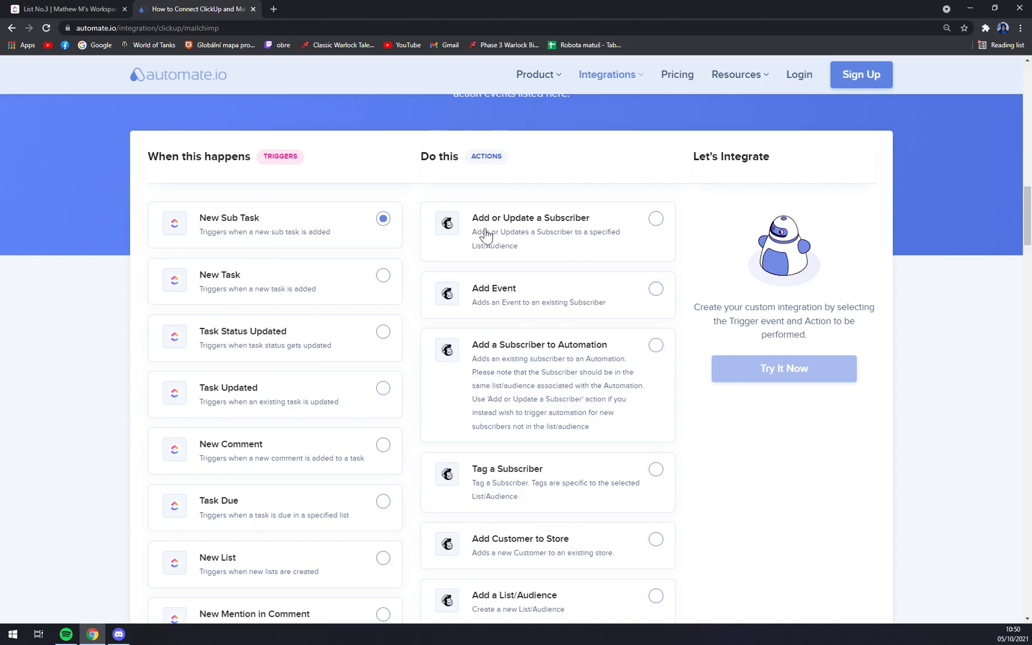
scroll("down", 3)
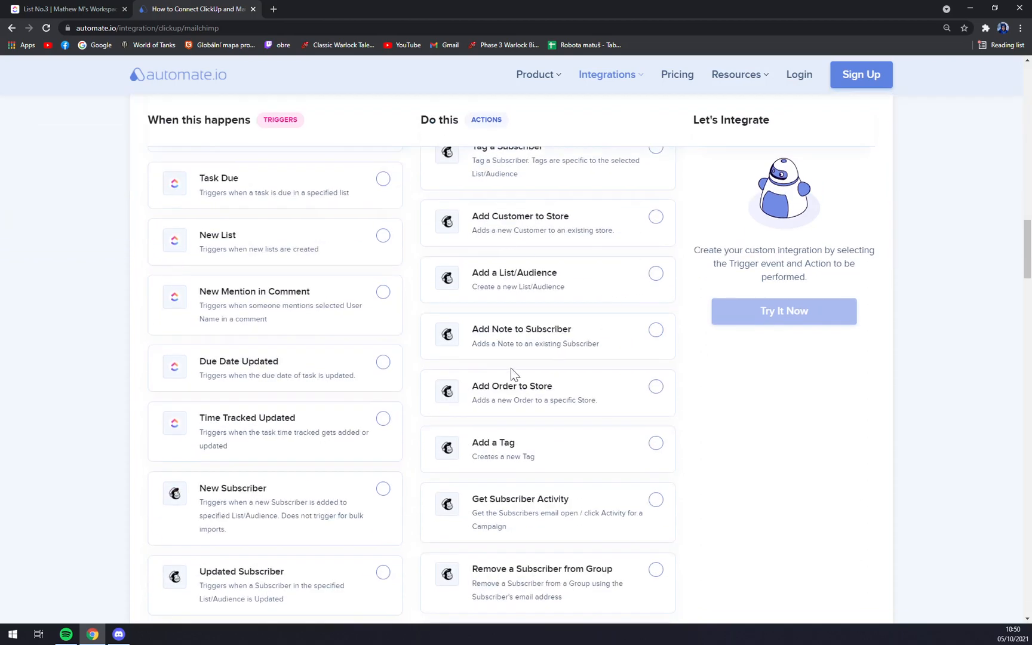
scroll("up", 3)
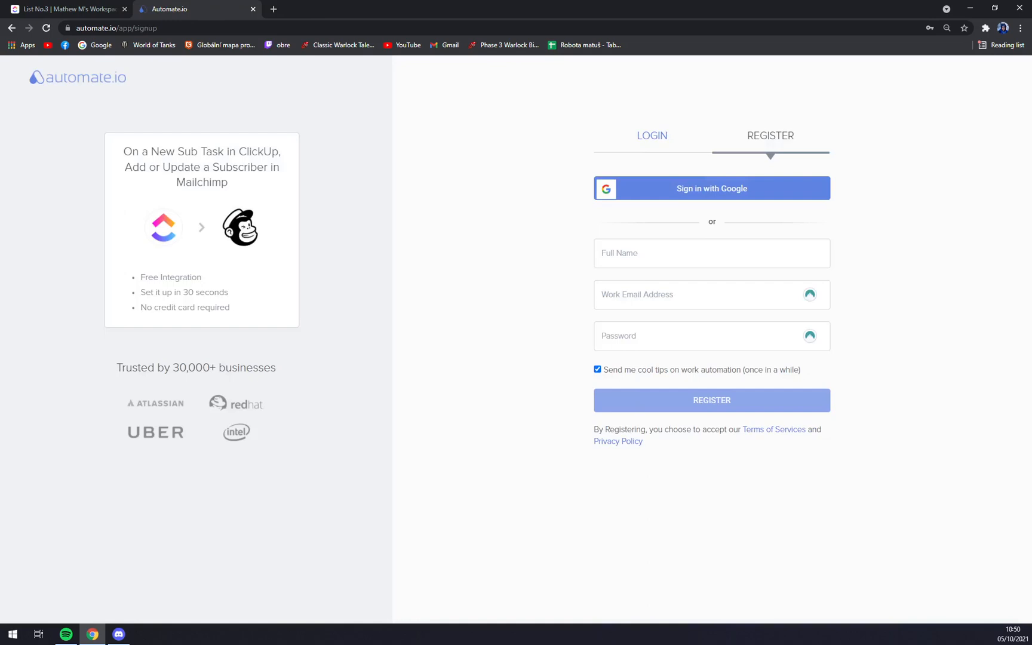
mouse_move(439, 217)
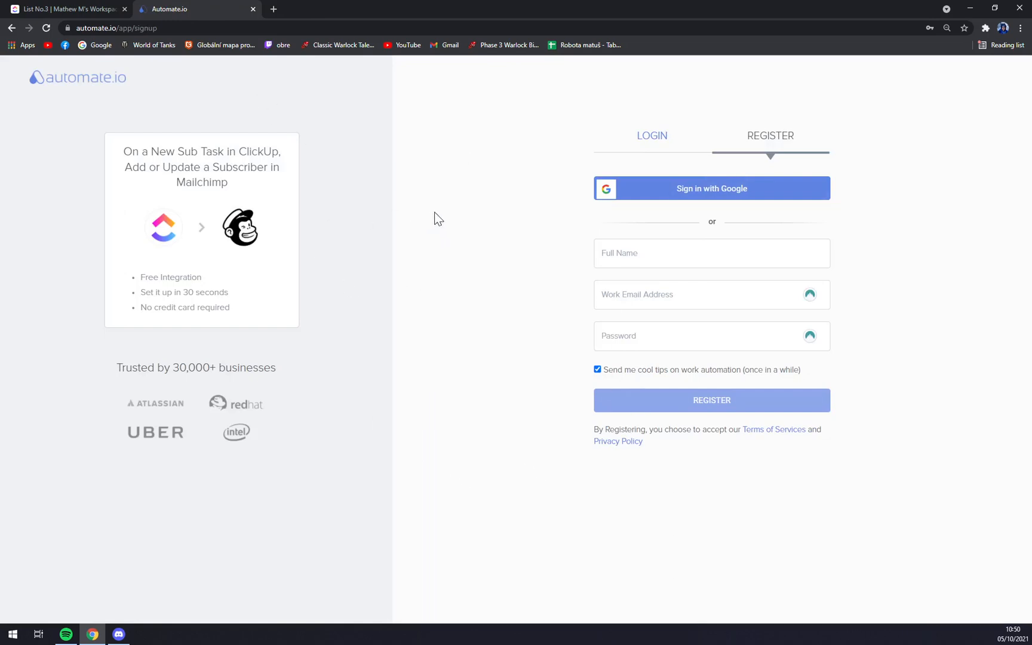
mouse_move(517, 280)
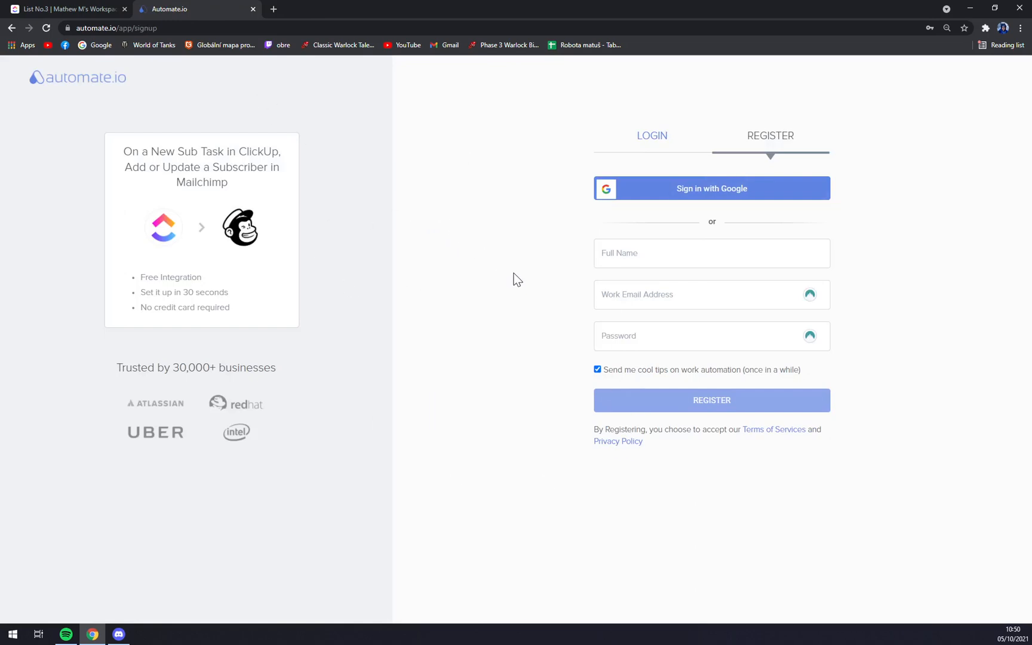
mouse_move(313, 111)
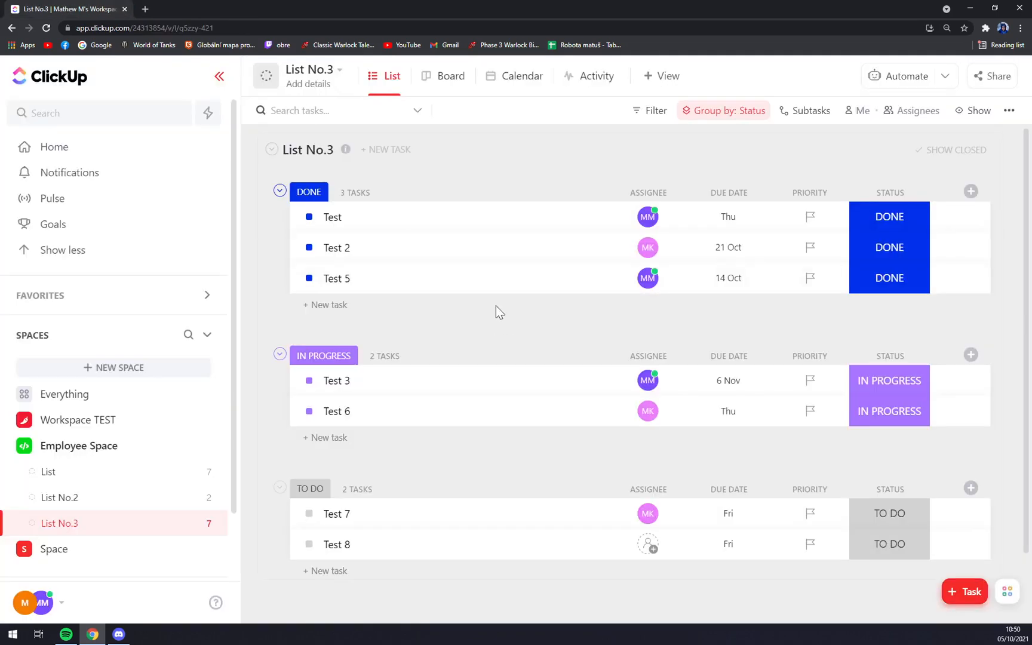
Open the workspace avatar menu and go to Integrations settings
left_click(25, 603)
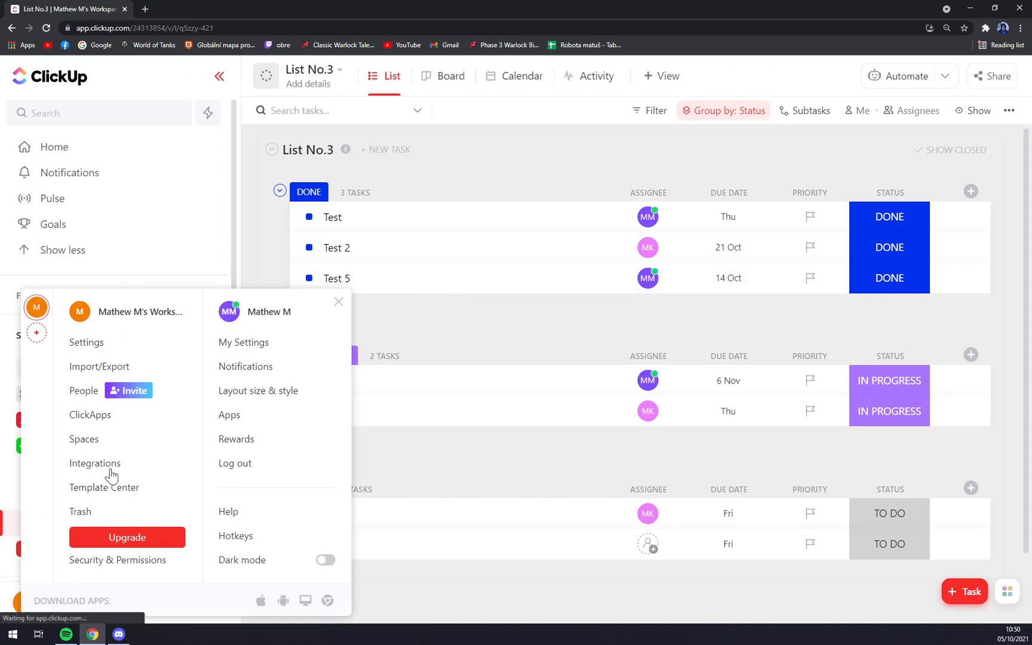
left_click(94, 462)
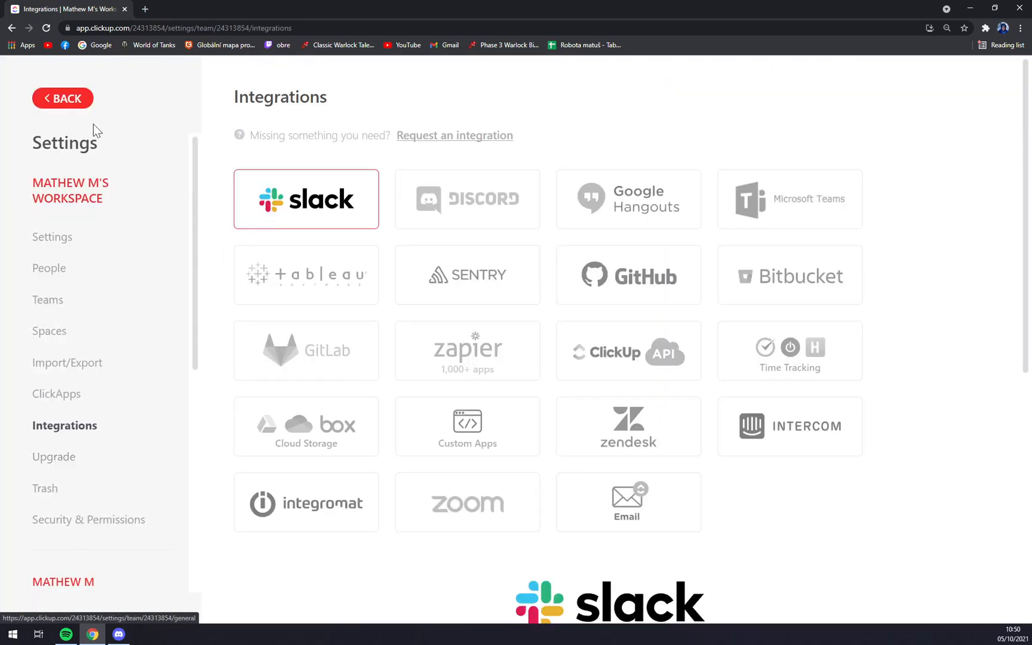
mouse_move(467, 350)
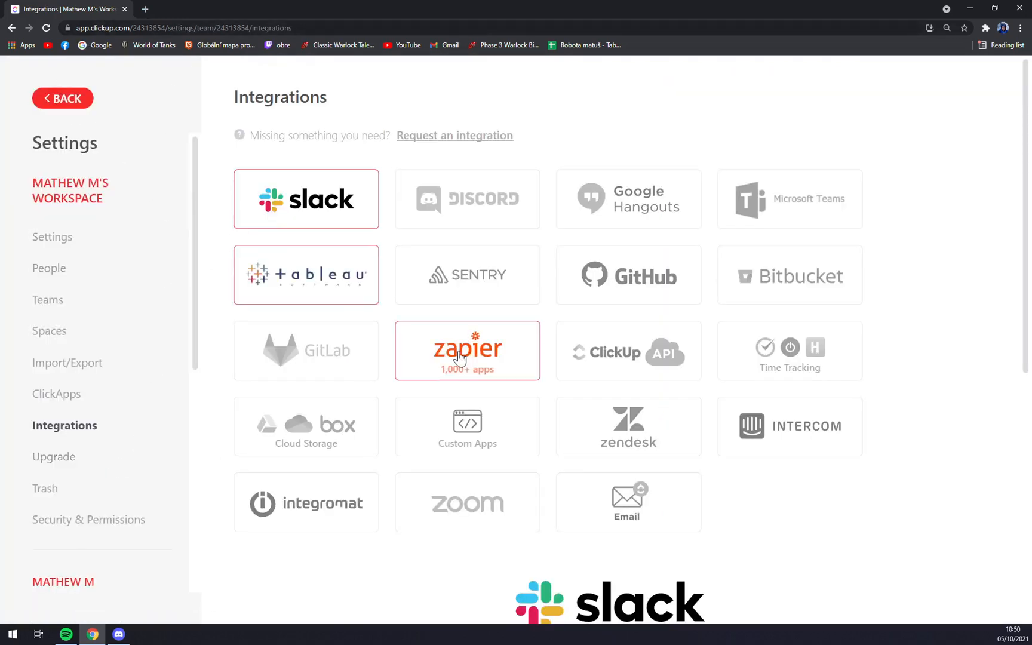
mouse_move(320, 411)
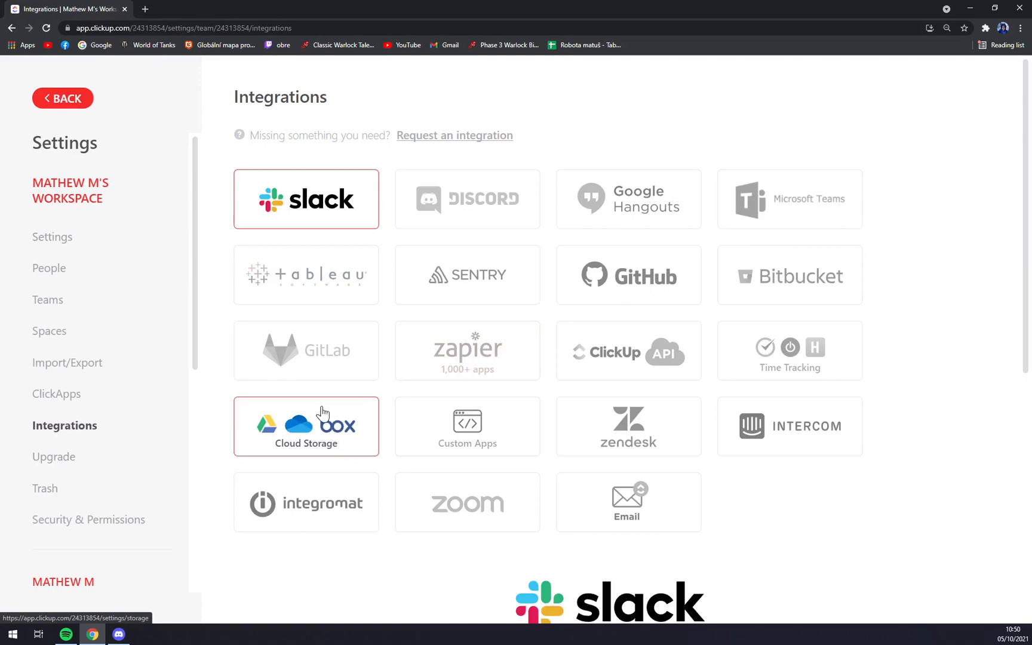
mouse_move(363, 409)
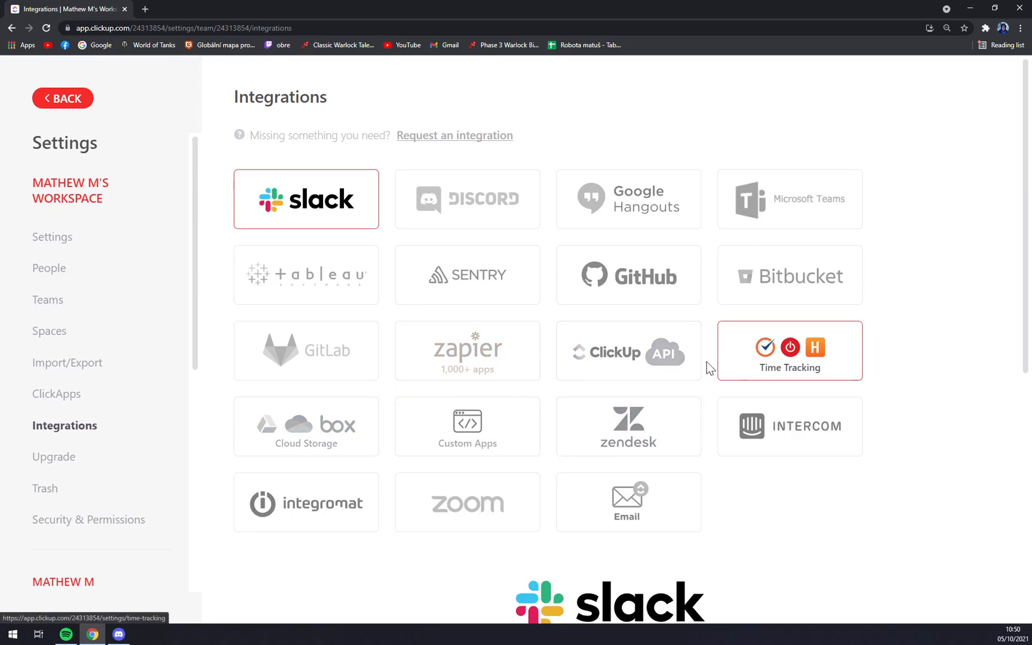
mouse_move(709, 367)
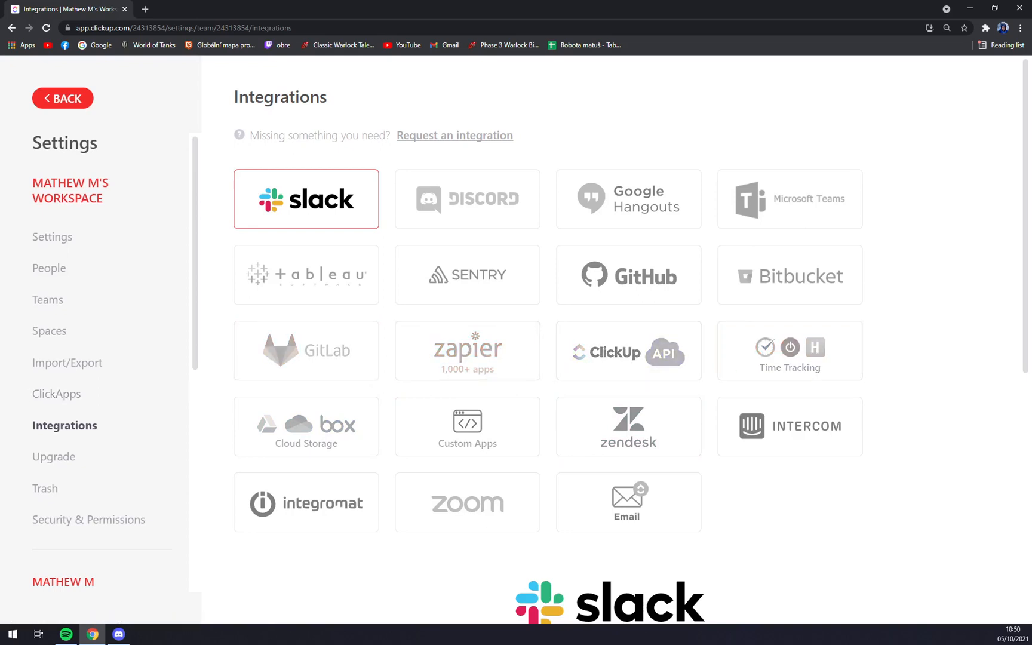